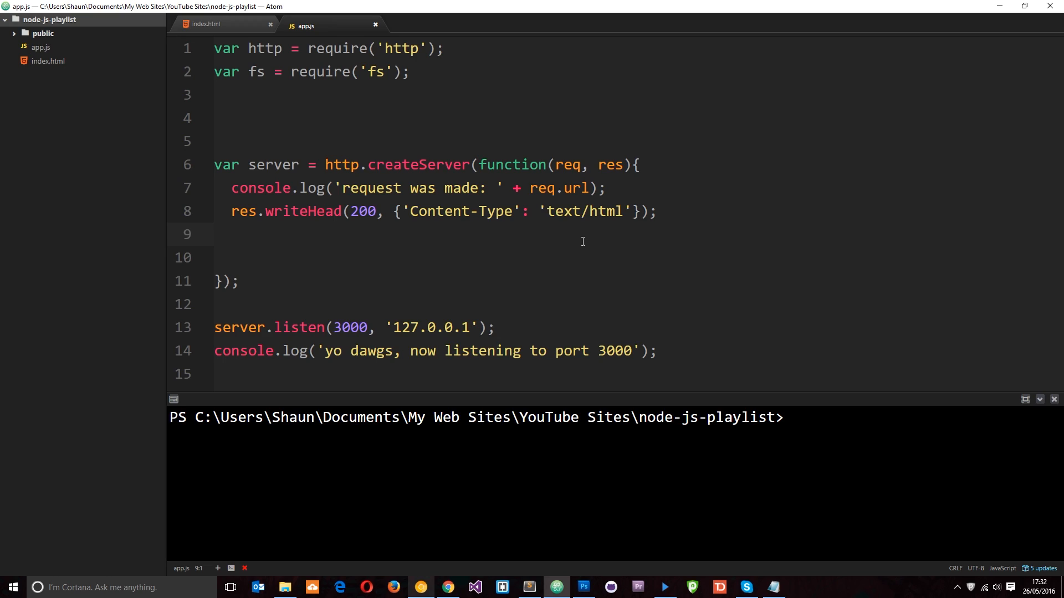
Step: Replace text/html with application/json as the Content-Type in the writeHead line
{"action": "left_click", "coordinate": [216, 234]}
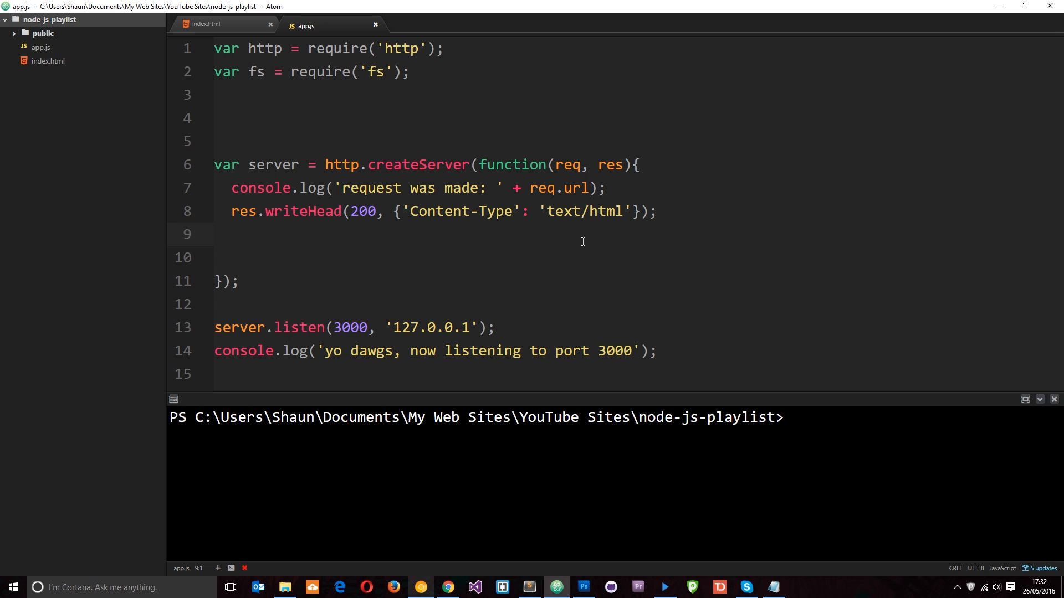
{"action": "left_click", "coordinate": [214, 234]}
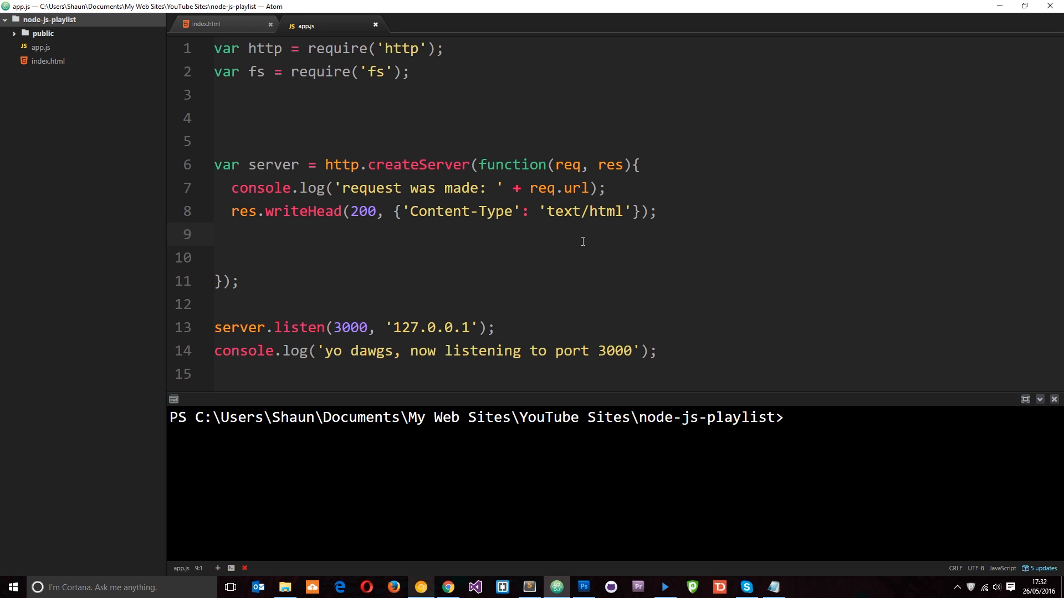
{"action": "left_click", "coordinate": [214, 234]}
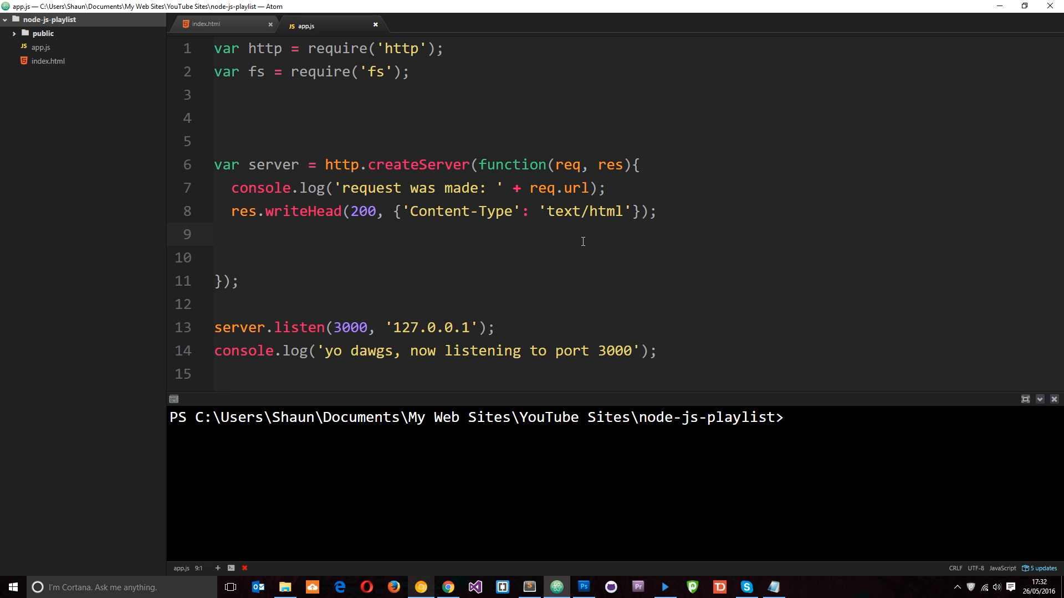
{"action": "left_click", "coordinate": [216, 233]}
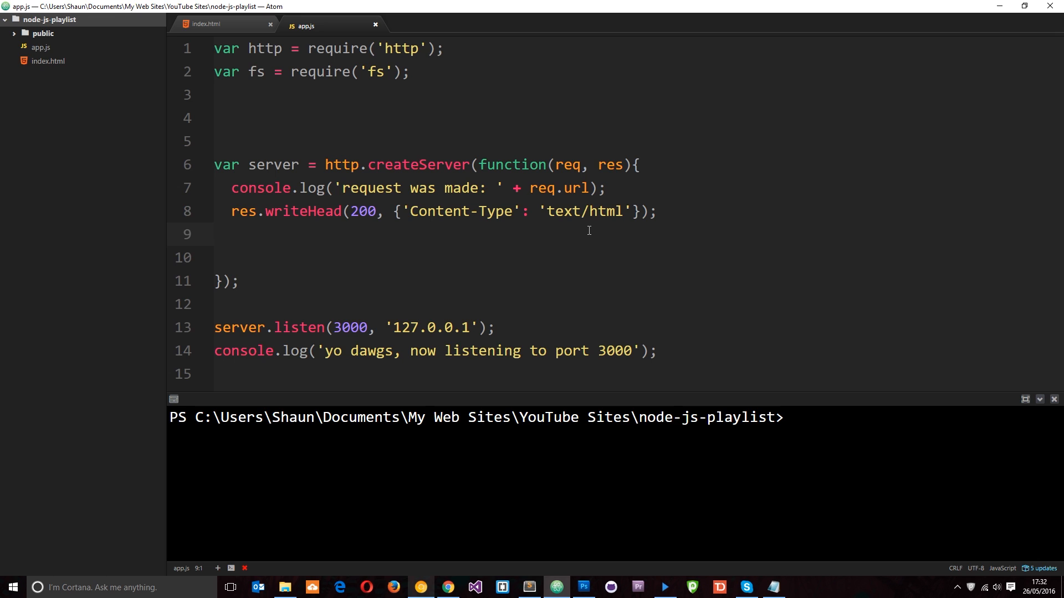
{"action": "left_click", "coordinate": [216, 234]}
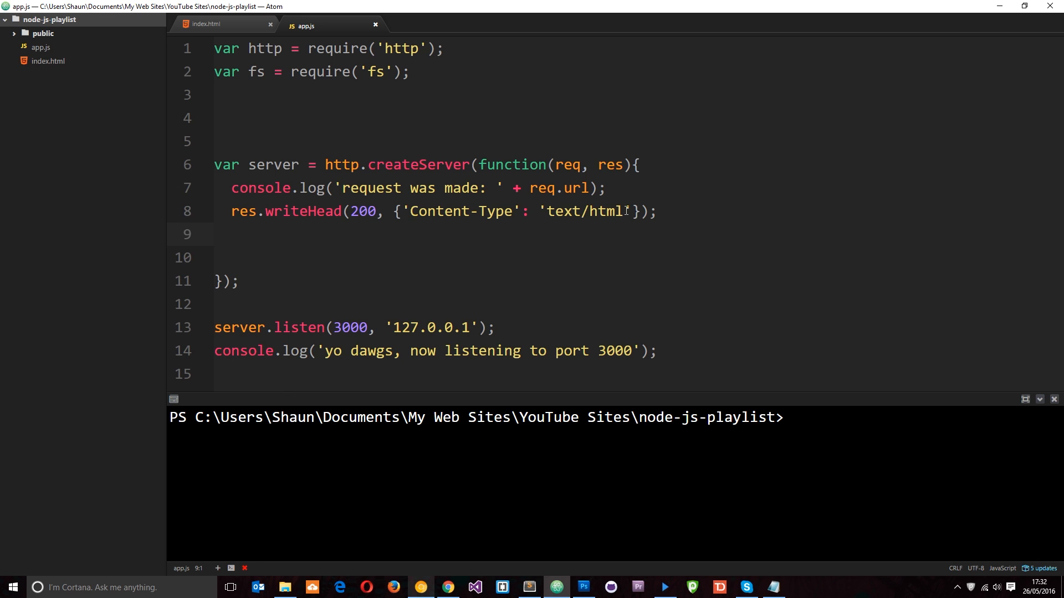
{"action": "double_click", "coordinate": [583, 210]}
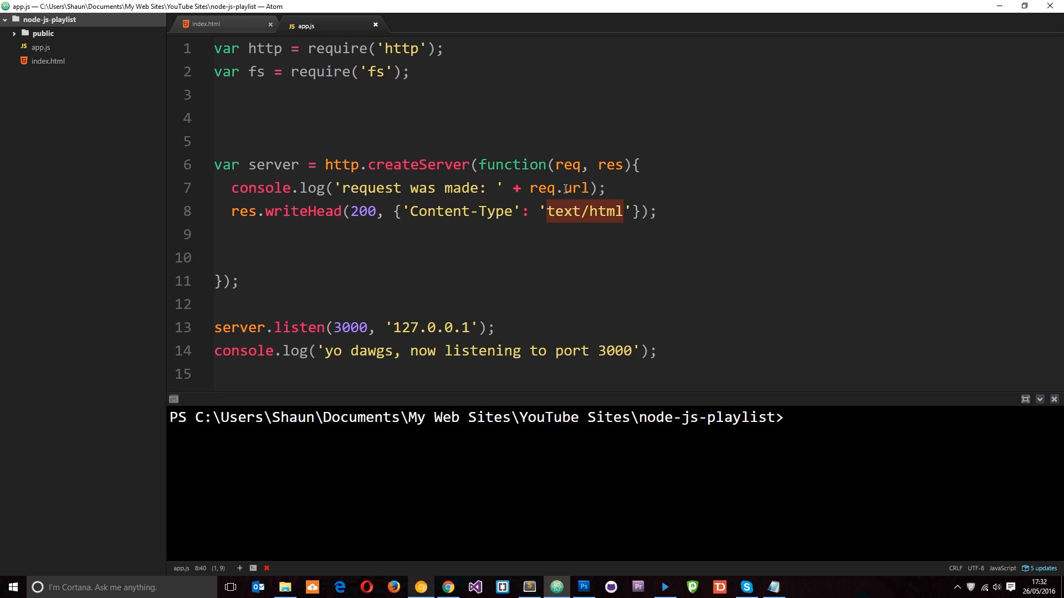
{"action": "type", "text": "application"}
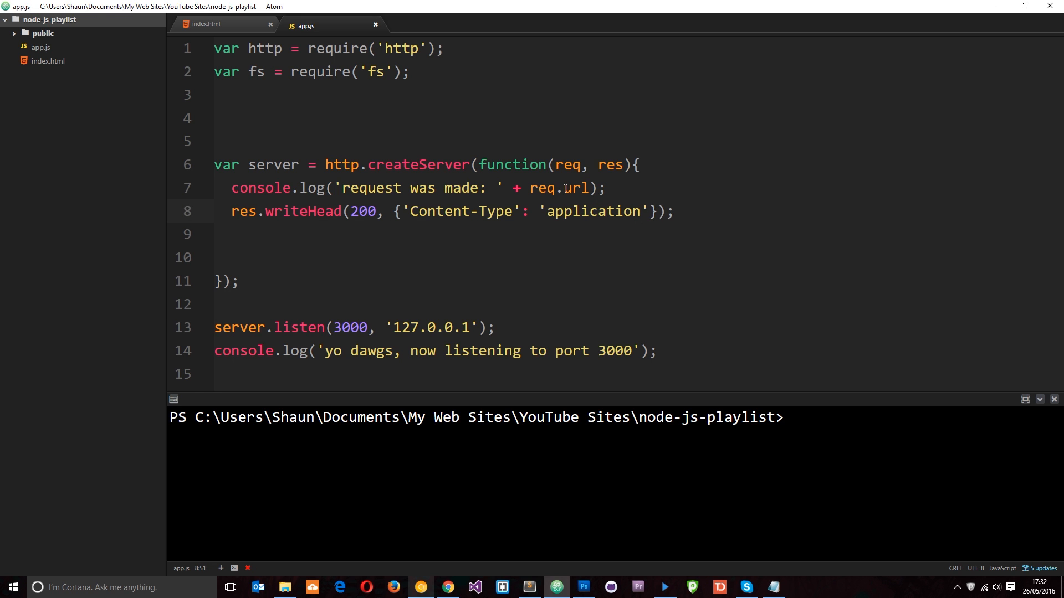
{"action": "type", "text": "/json"}
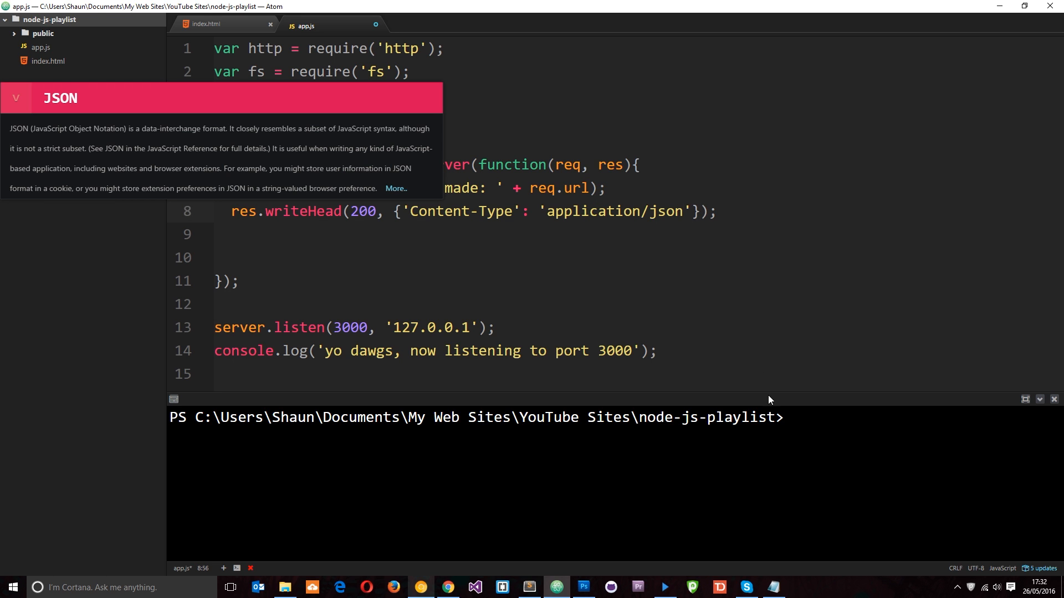
{"action": "left_click", "coordinate": [413, 234]}
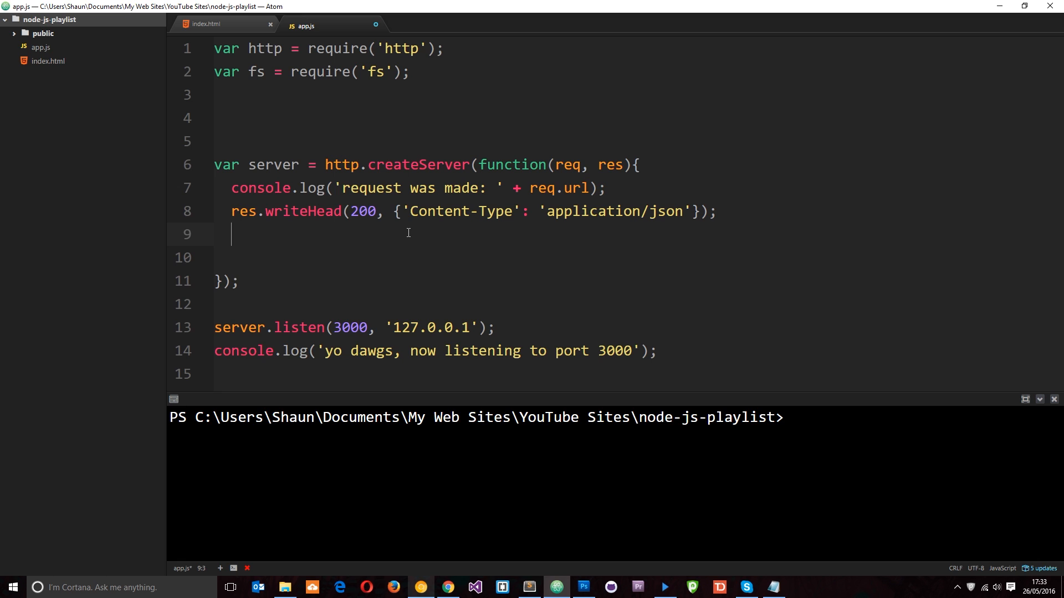
Step: Define var myObj = { name: 'Ryu', job: 'Ninja', age: 29 }; after the header line
{"action": "type", "text": "var myOb"}
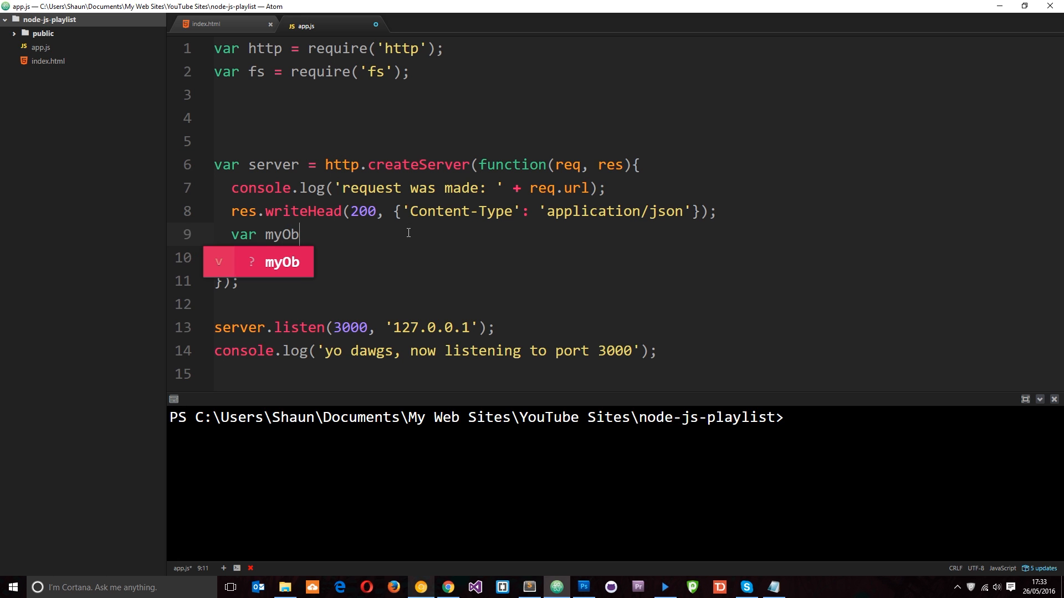
{"action": "type", "text": "j = {}"}
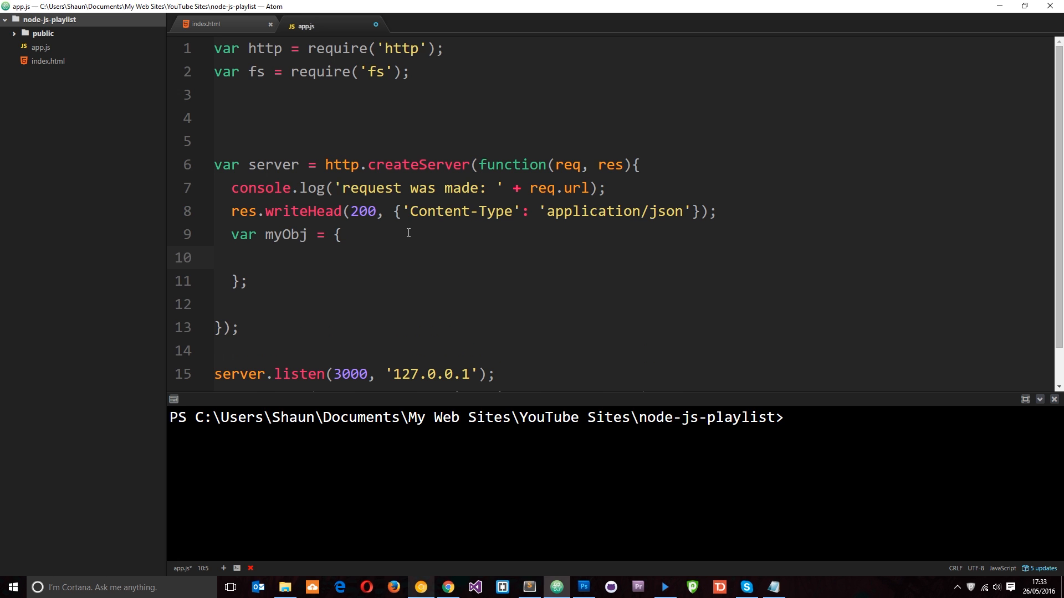
{"action": "type", "text": "name:"}
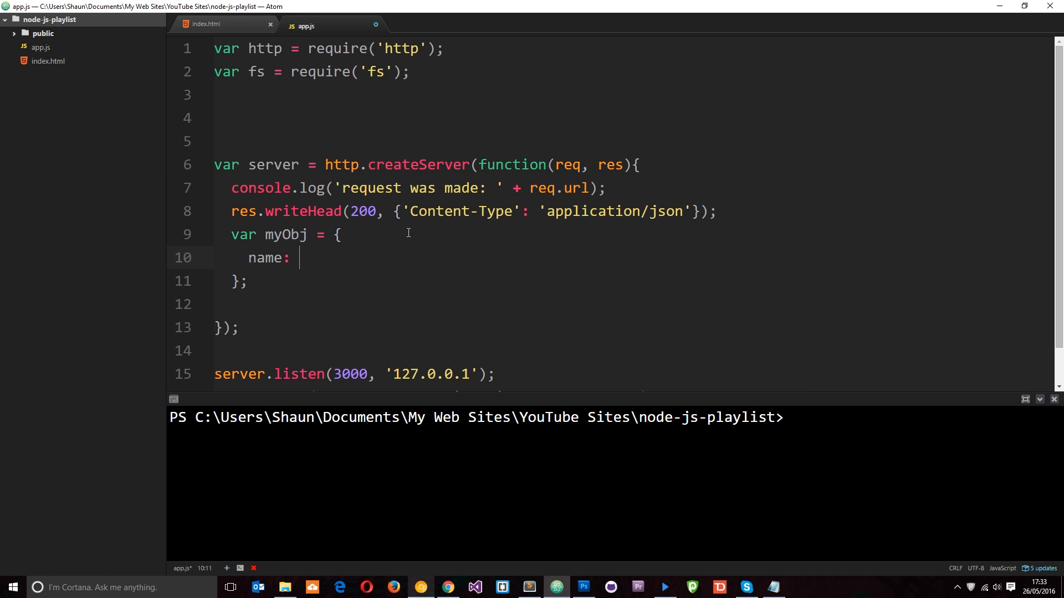
{"action": "type", "text": "'Ry'"}
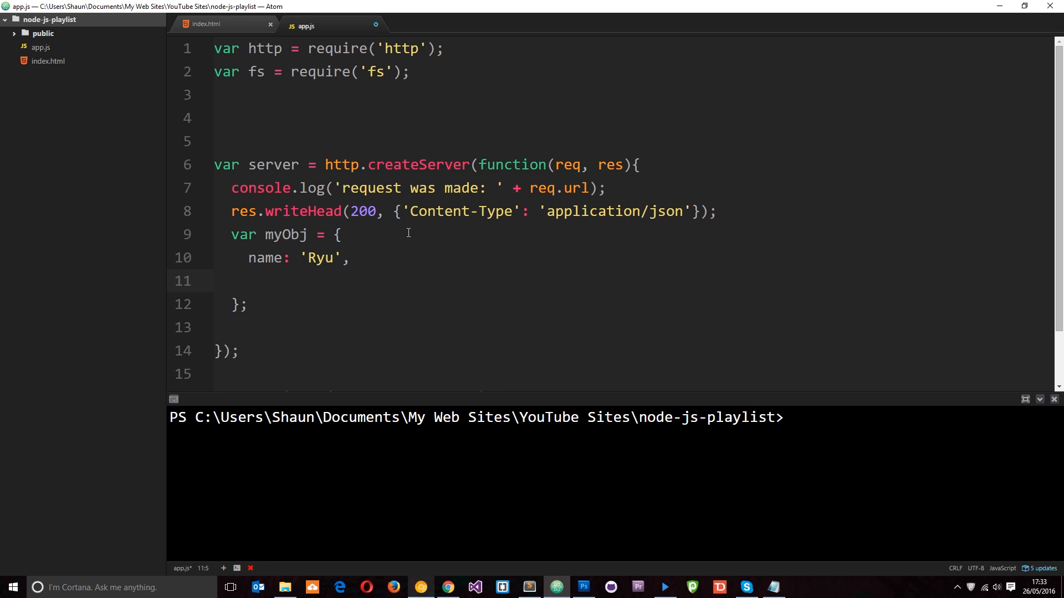
{"action": "type", "text": "job: 'N"}
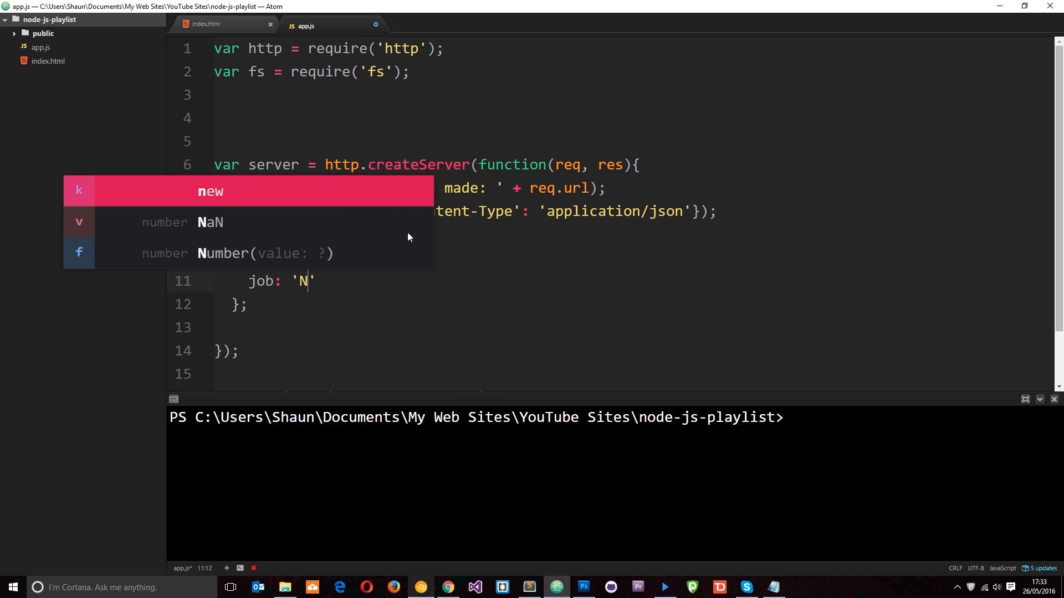
{"action": "type", "text": "inja',"}
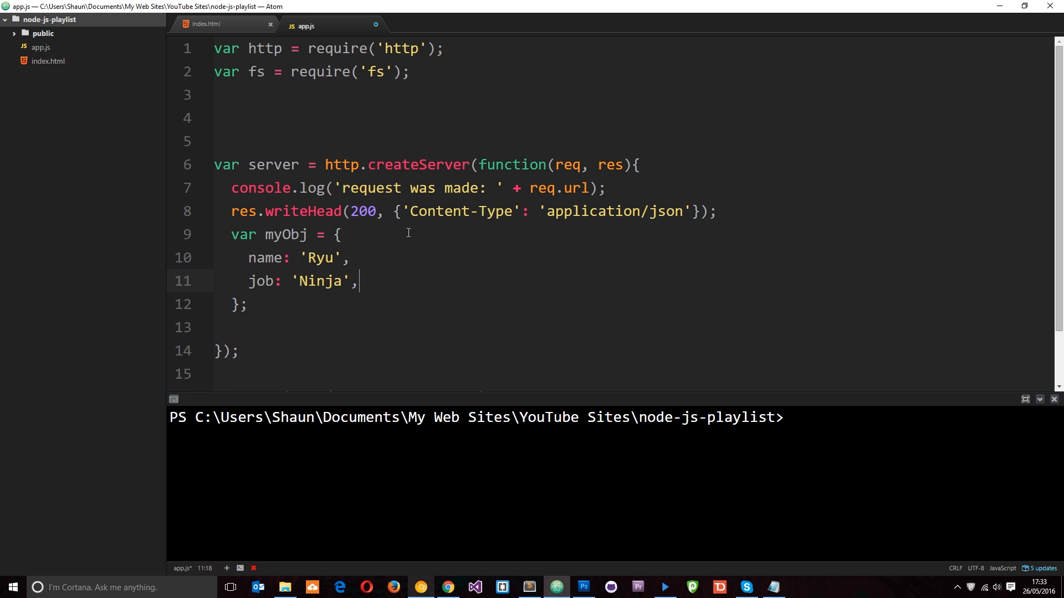
{"action": "type", "text": "age: 2"}
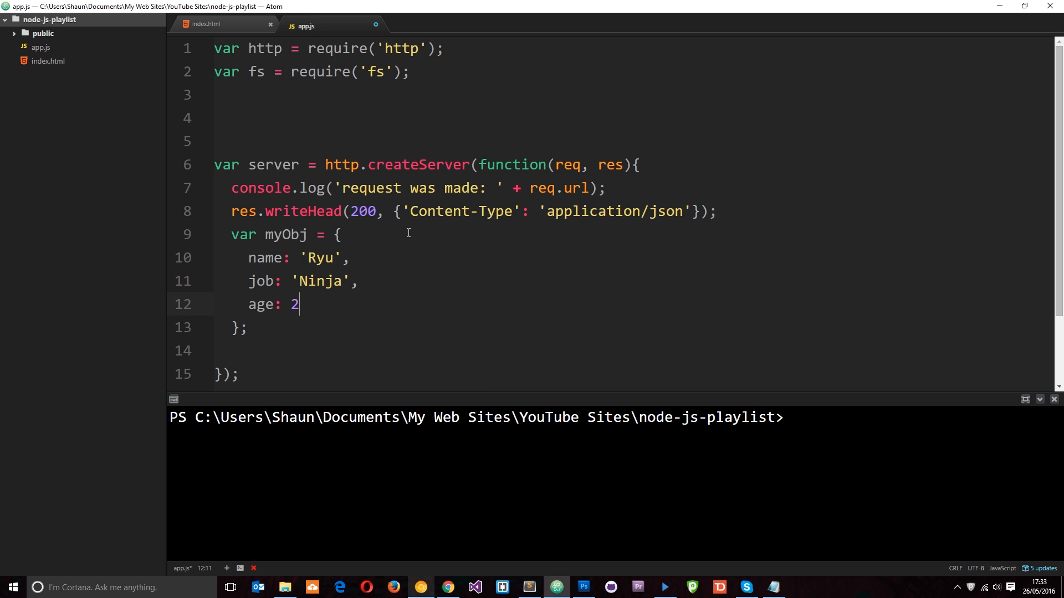
{"action": "type", "text": "9"}
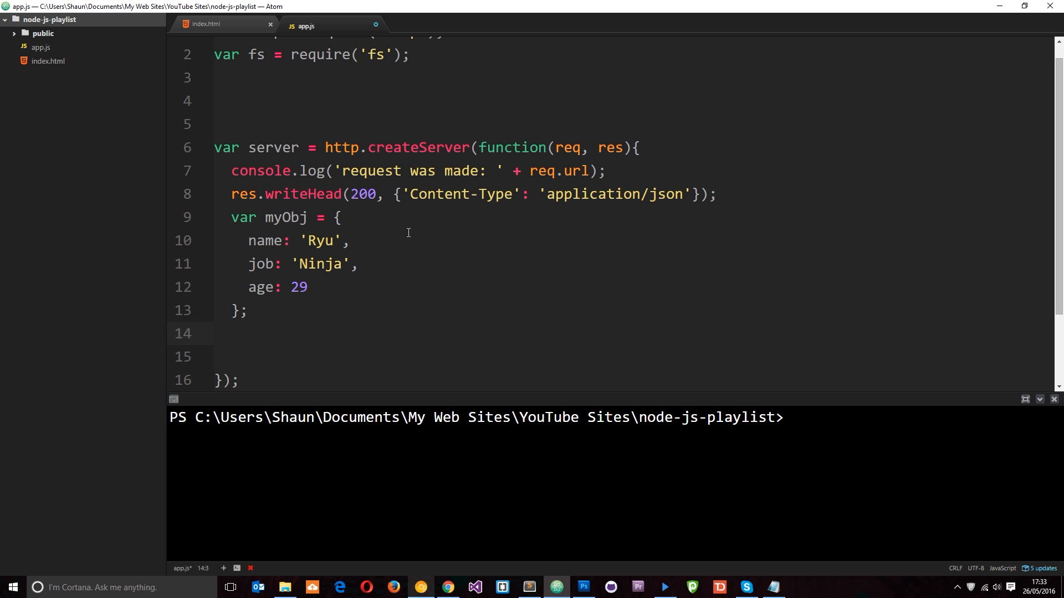
{"action": "left_click", "coordinate": [232, 333]}
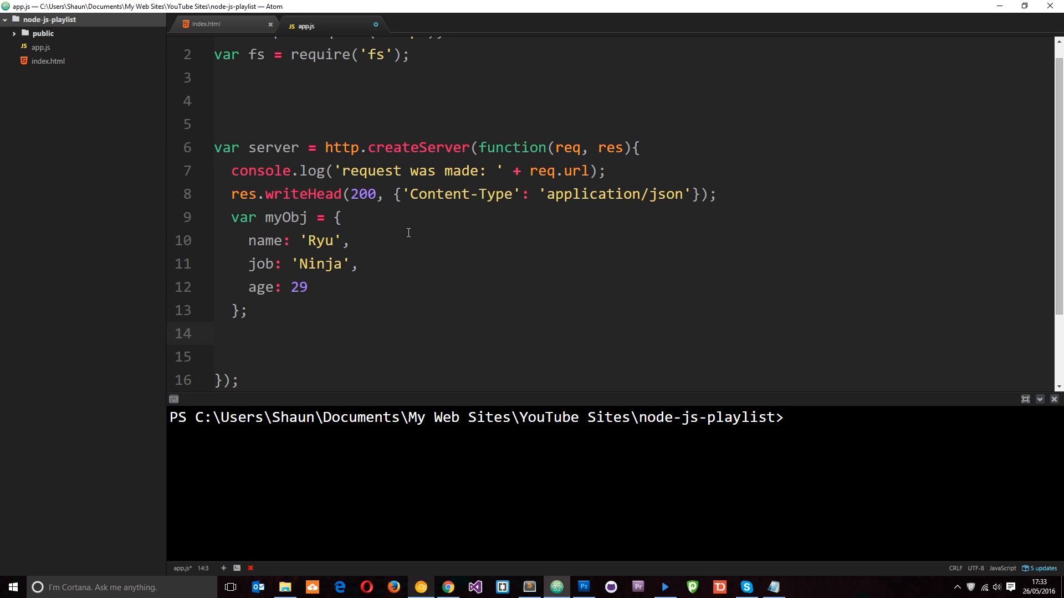
Step: Add res.end(myObj) below the object, correcting the muObj typo
{"action": "type", "text": "res.end"}
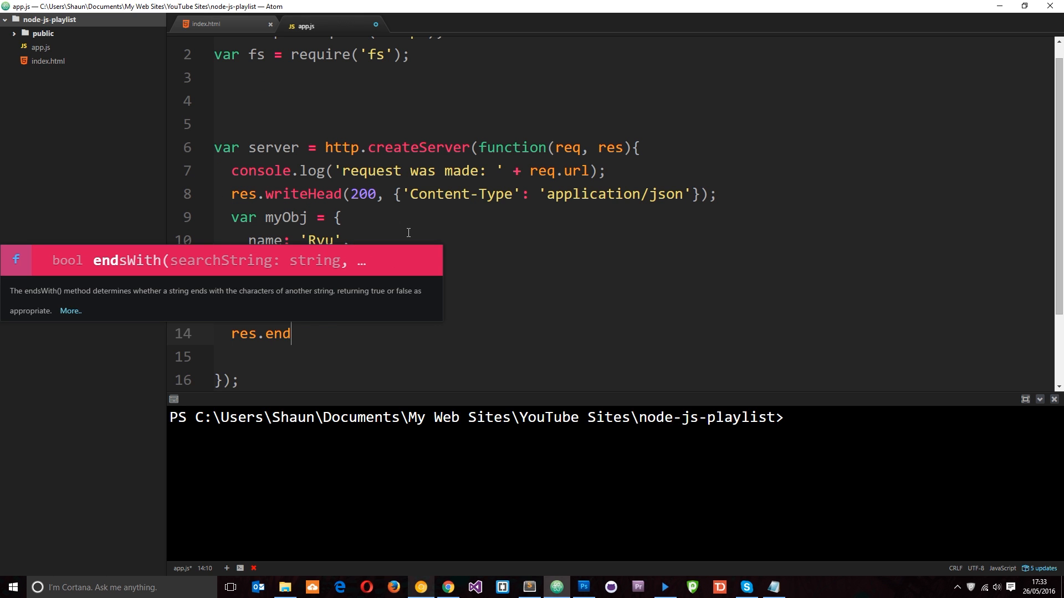
{"action": "type", "text": "()"}
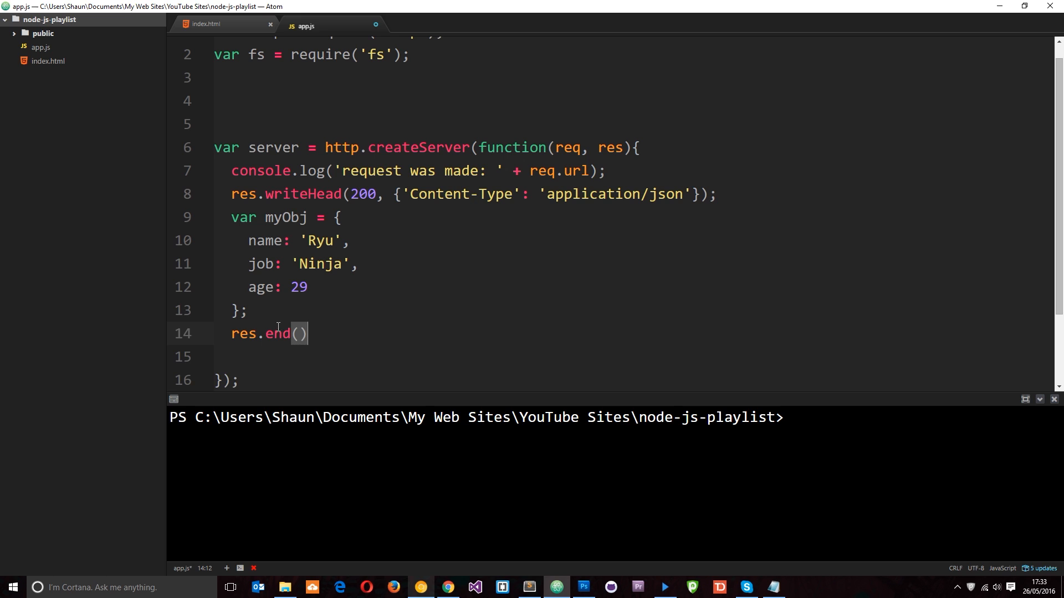
{"action": "double_click", "coordinate": [277, 333]}
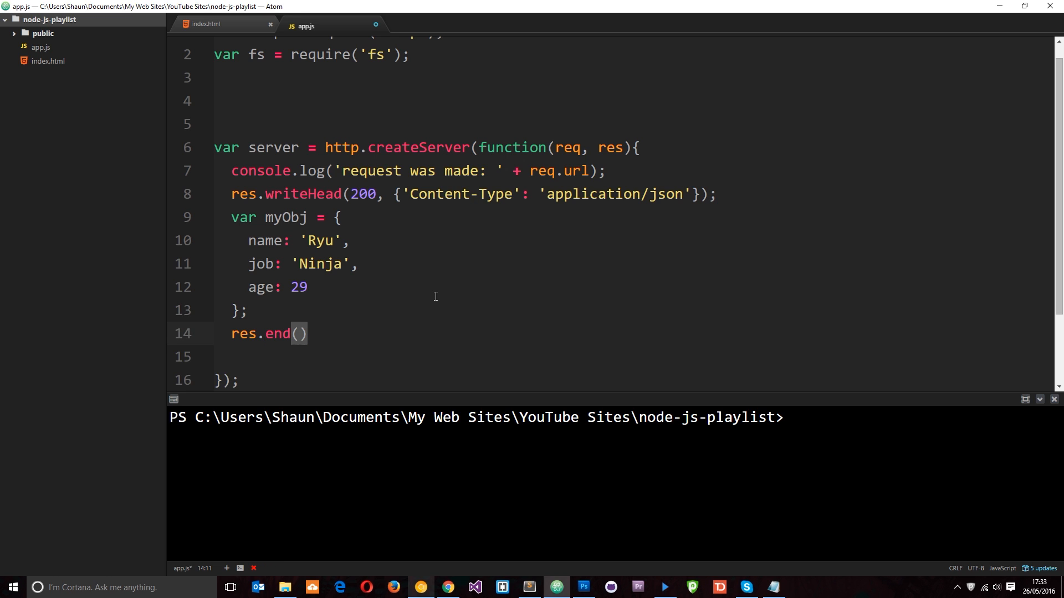
{"action": "left_click", "coordinate": [300, 333]}
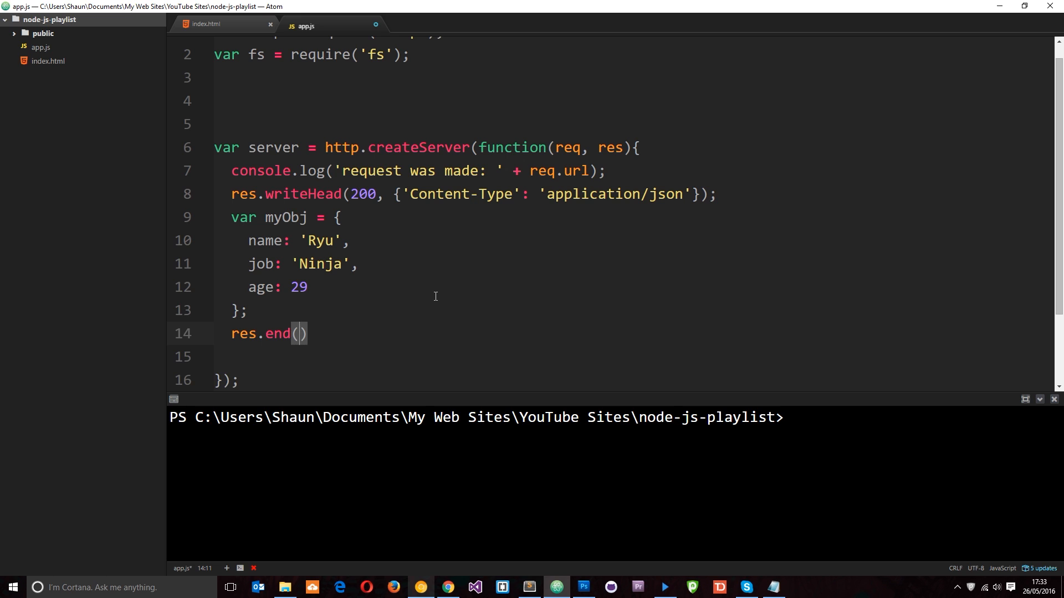
{"action": "type", "text": "muObj"}
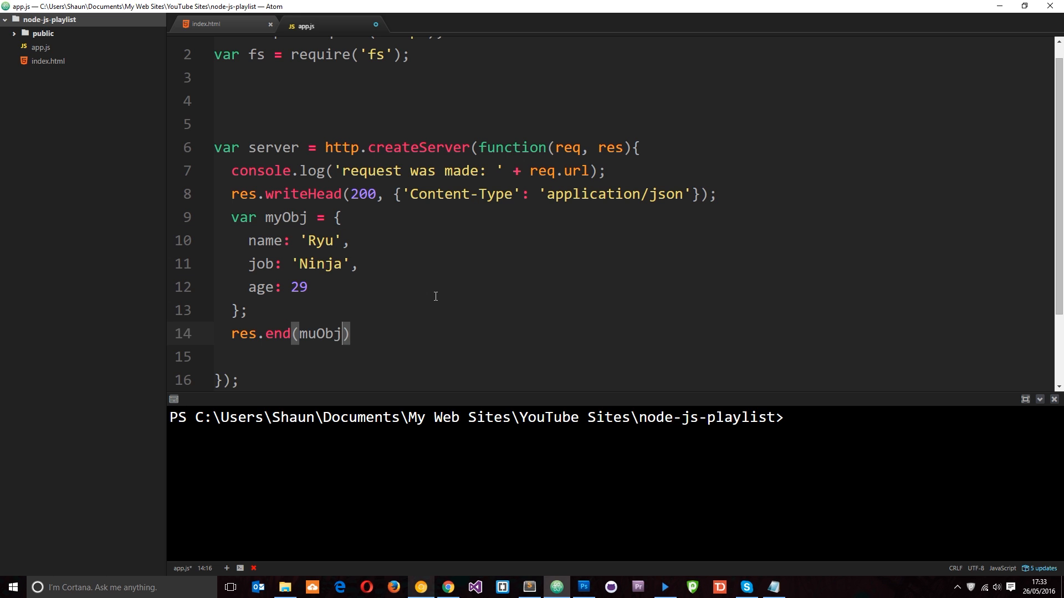
{"action": "left_click", "coordinate": [318, 333]}
{"action": "type", "text": "y"}
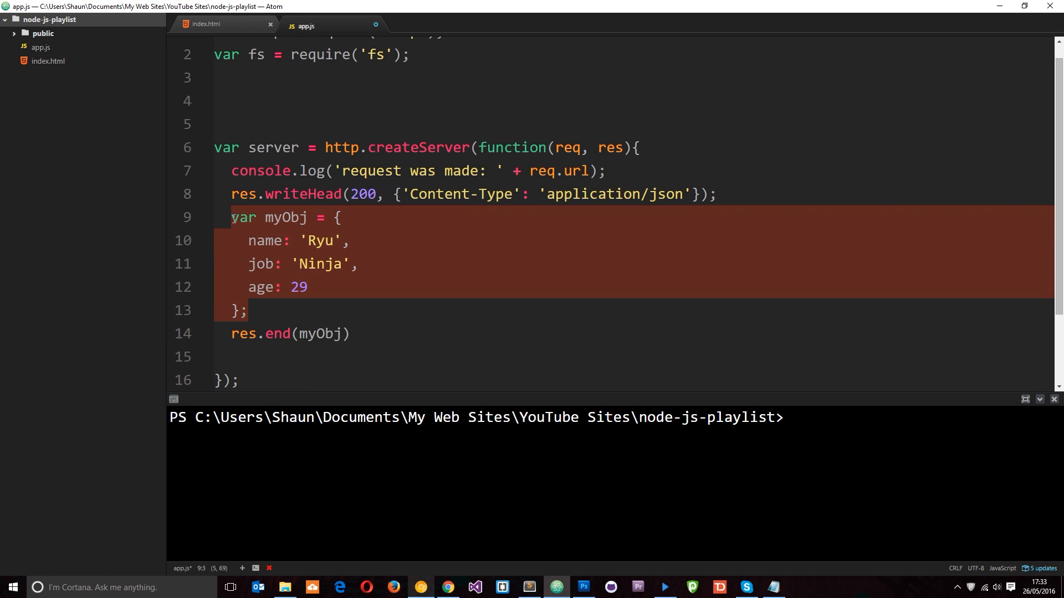
{"action": "mouse_move", "coordinate": [262, 231]}
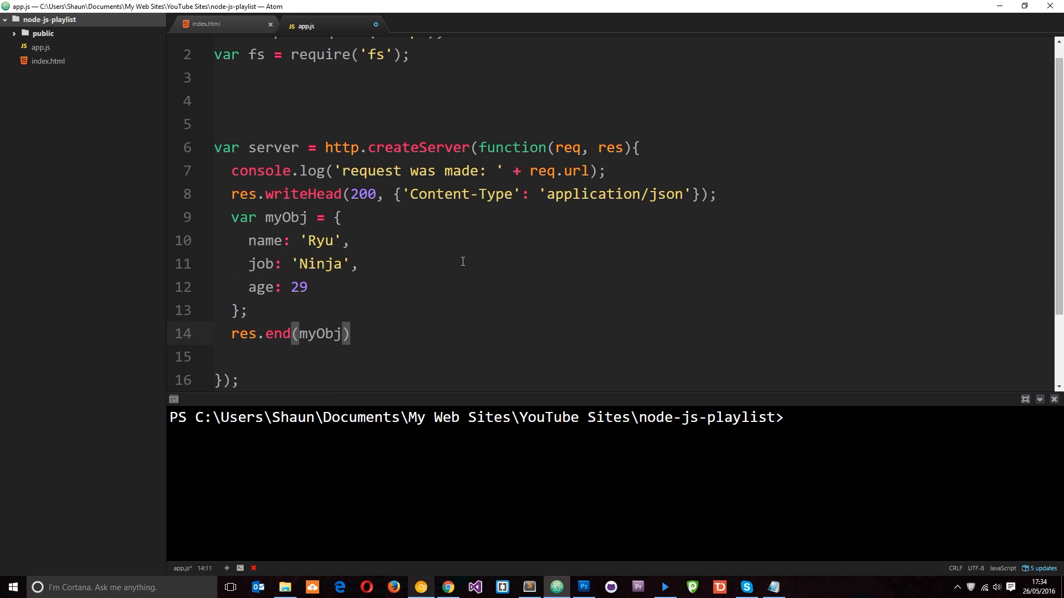
Step: Wrap the argument as res.end(JSON.stringify(myObj)), save, and run node app in the terminal
{"action": "type", "text": "JSON.s"}
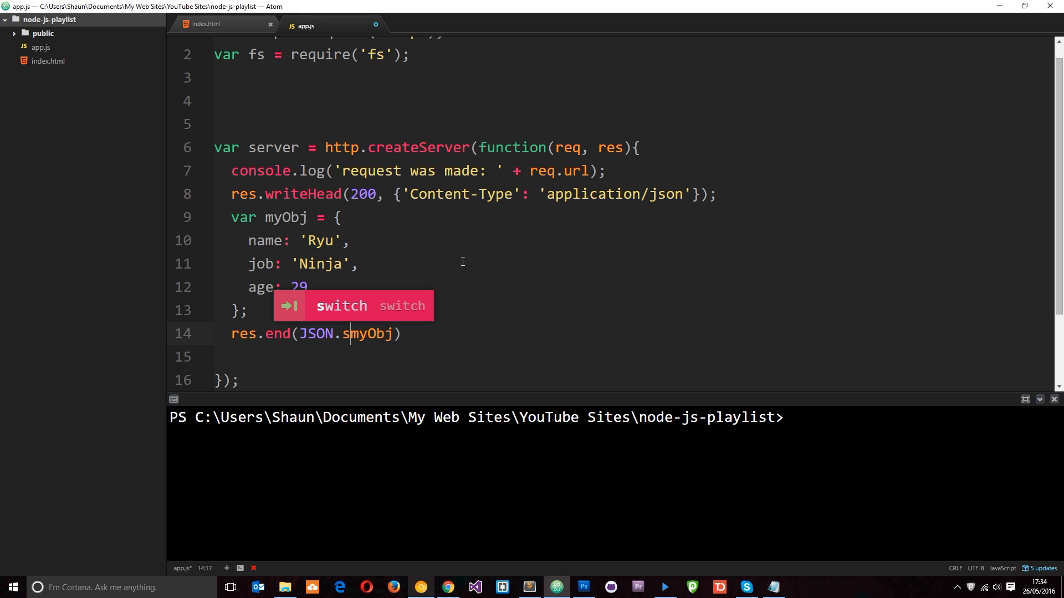
{"action": "type", "text": "tringify"}
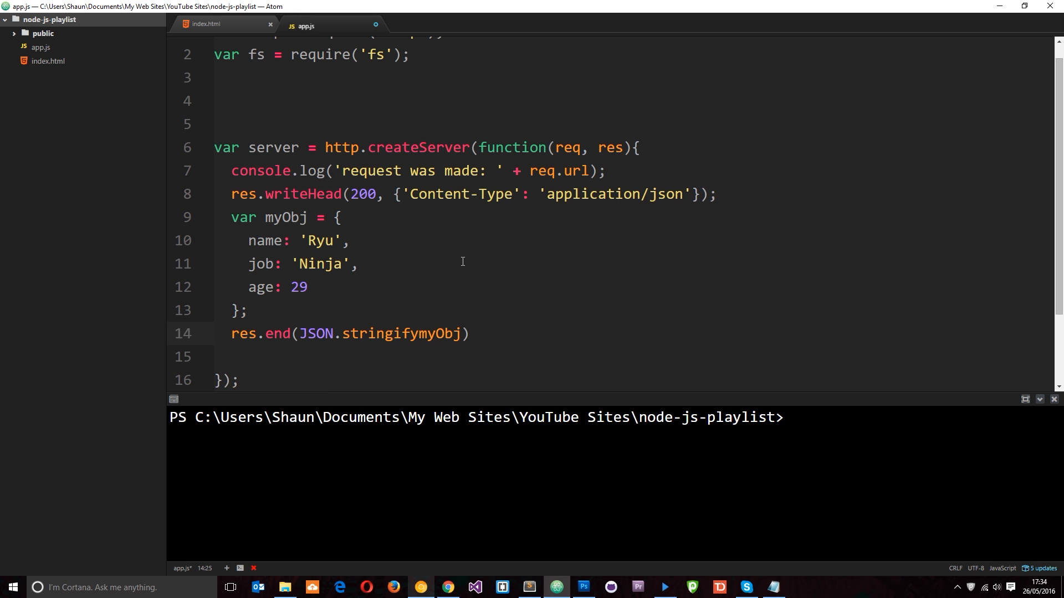
{"action": "type", "text": "("}
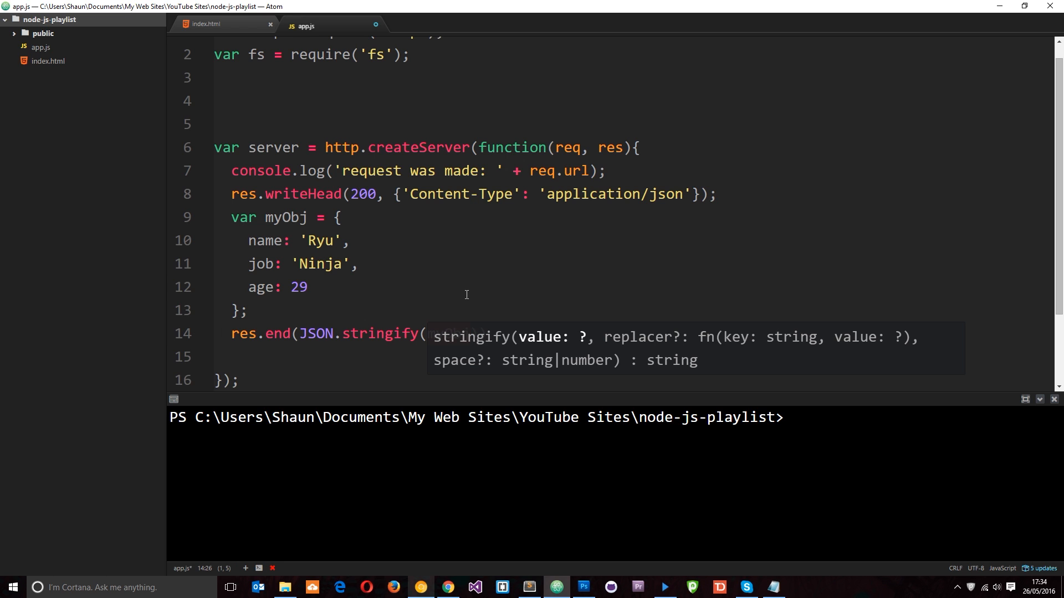
{"action": "type", "text": "myObj));"}
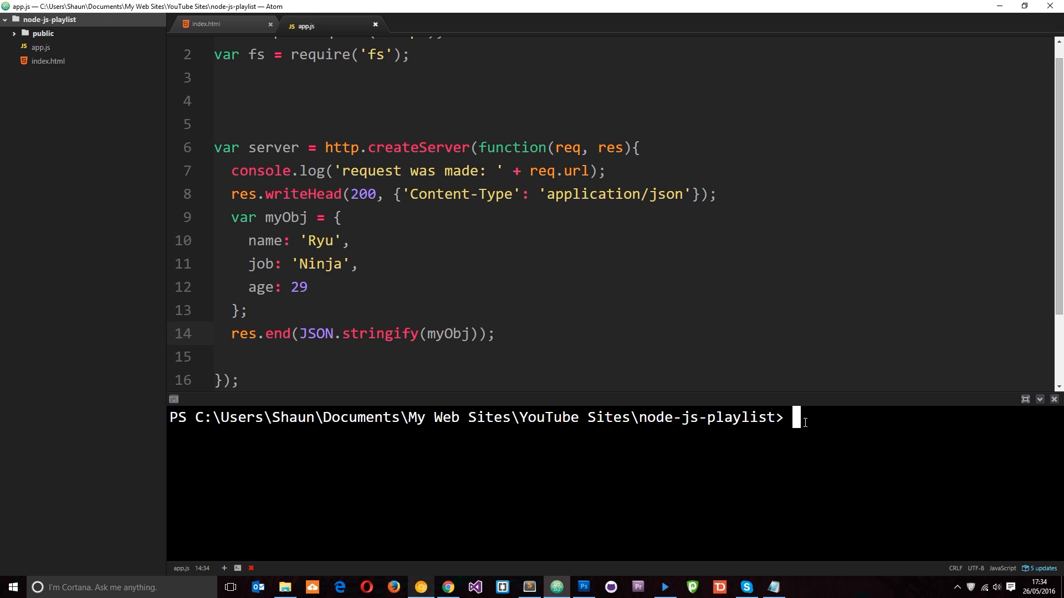
{"action": "type", "text": "node app"}
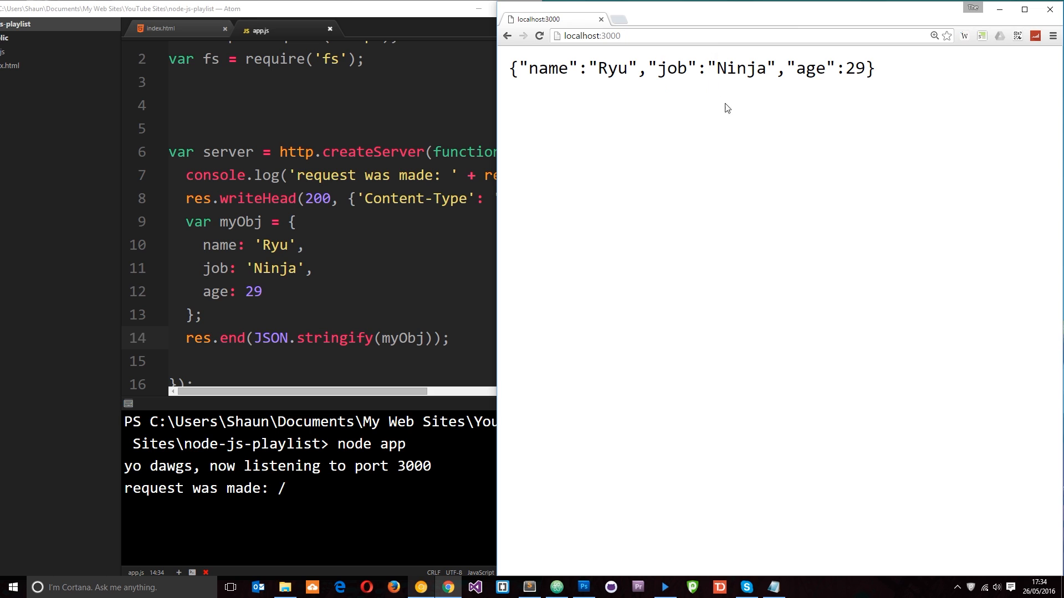
{"action": "mouse_move", "coordinate": [651, 61]}
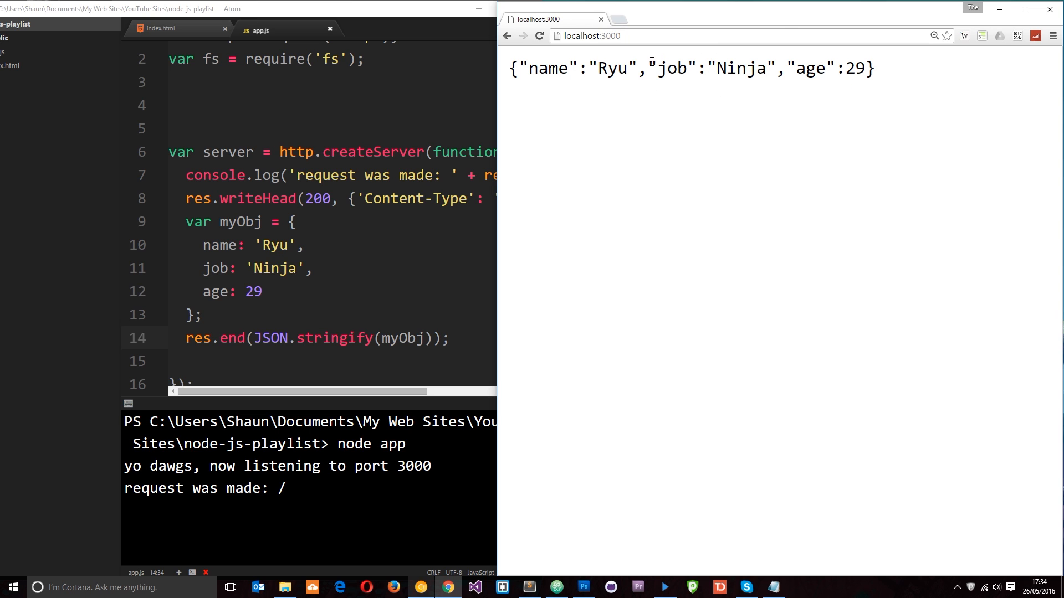
Step: Highlight the returned Ryu JSON string on the localhost:3000 page
{"action": "left_click_drag", "start_coordinate": [515, 67], "coordinate": [862, 68]}
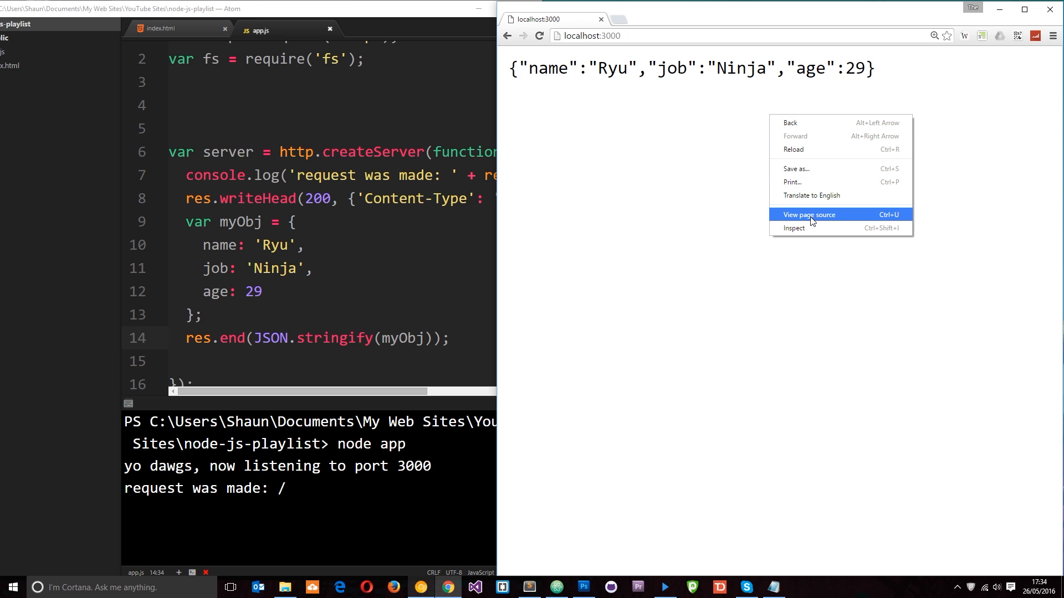
Step: Inspect the page, record a reload in the Network panel and select the localhost request
{"action": "left_click", "coordinate": [807, 214]}
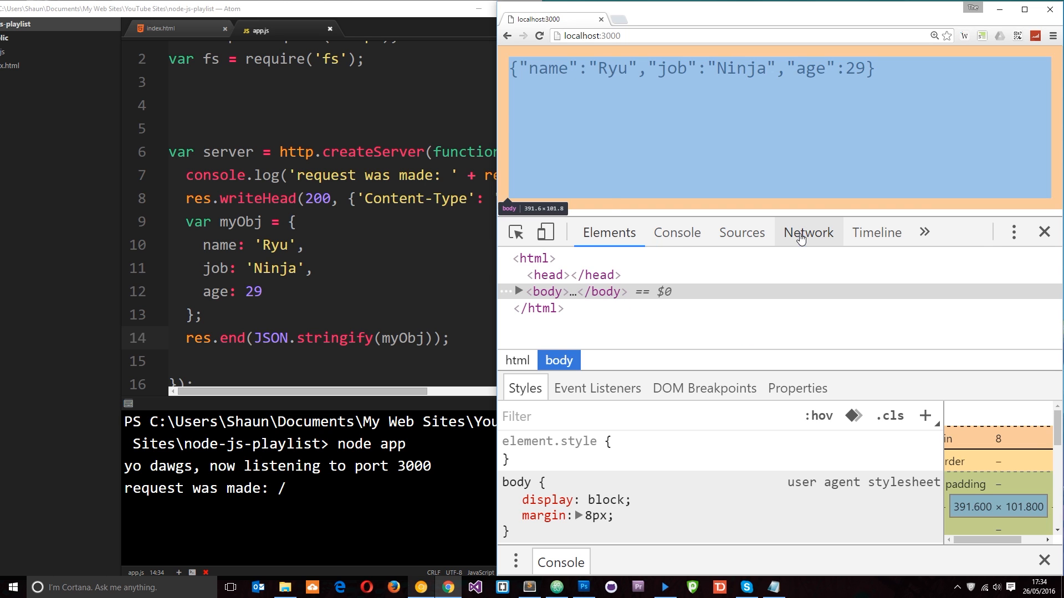
{"action": "left_click", "coordinate": [808, 231]}
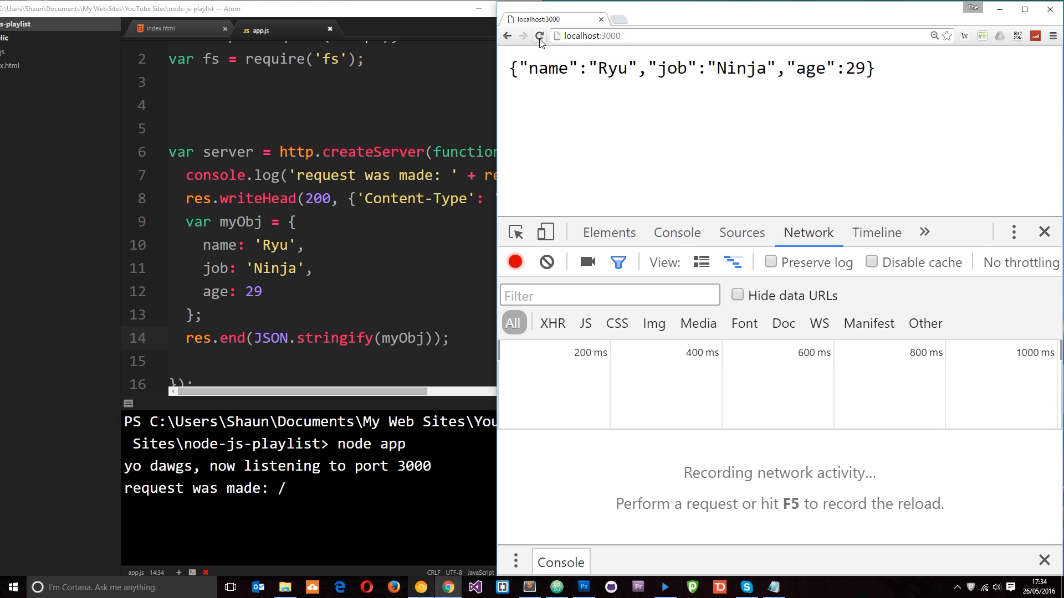
{"action": "left_click", "coordinate": [539, 35]}
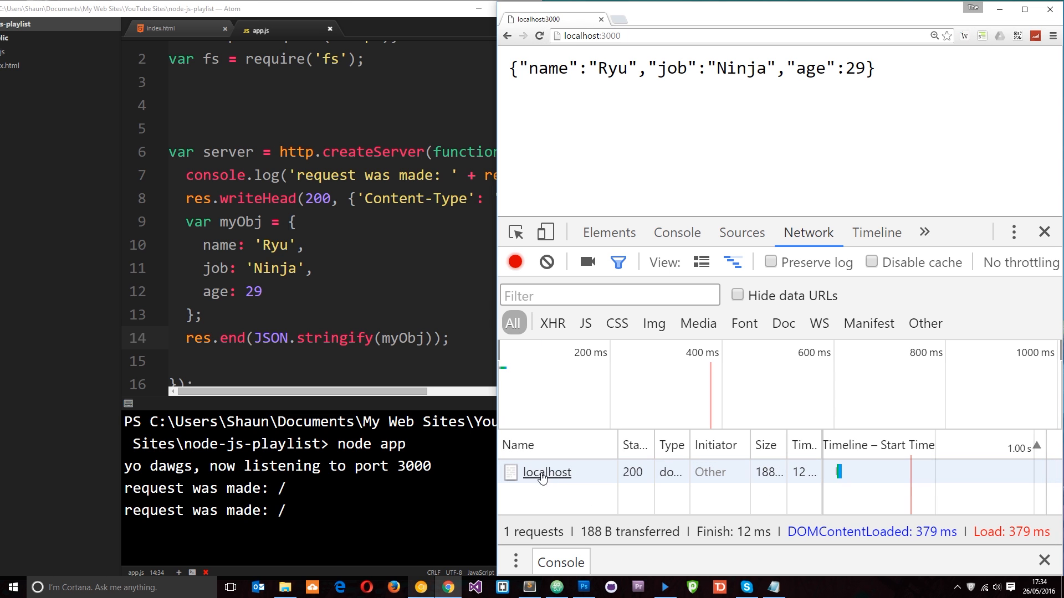
{"action": "left_click", "coordinate": [546, 472]}
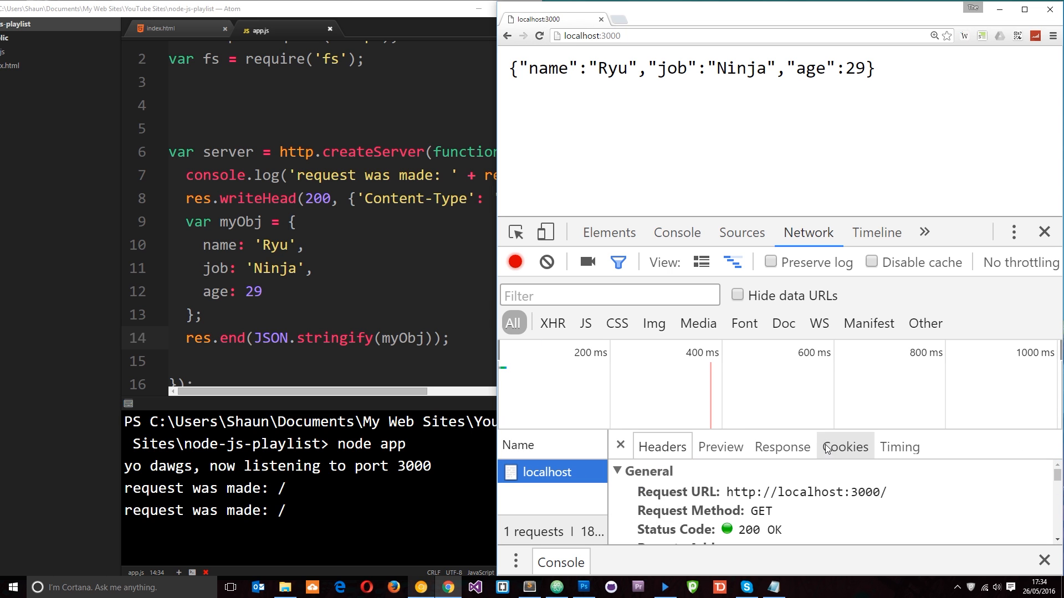
Step: Check the request's Response body, Headers with application/json, and parsed Preview
{"action": "left_click", "coordinate": [781, 447]}
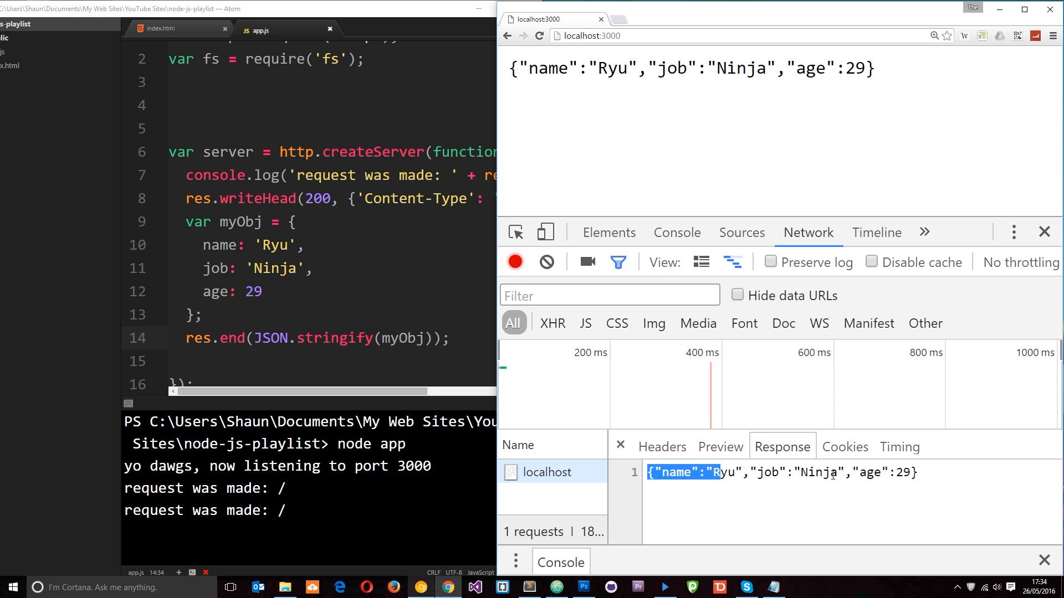
{"action": "left_click", "coordinate": [661, 446]}
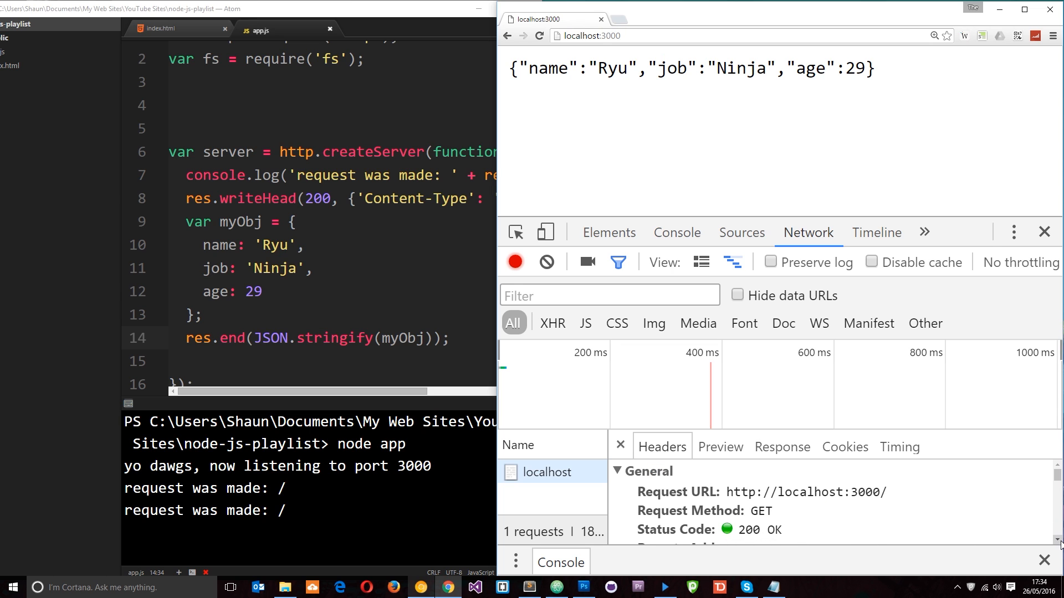
{"action": "scroll", "scroll_direction": "down", "scroll_amount": 3}
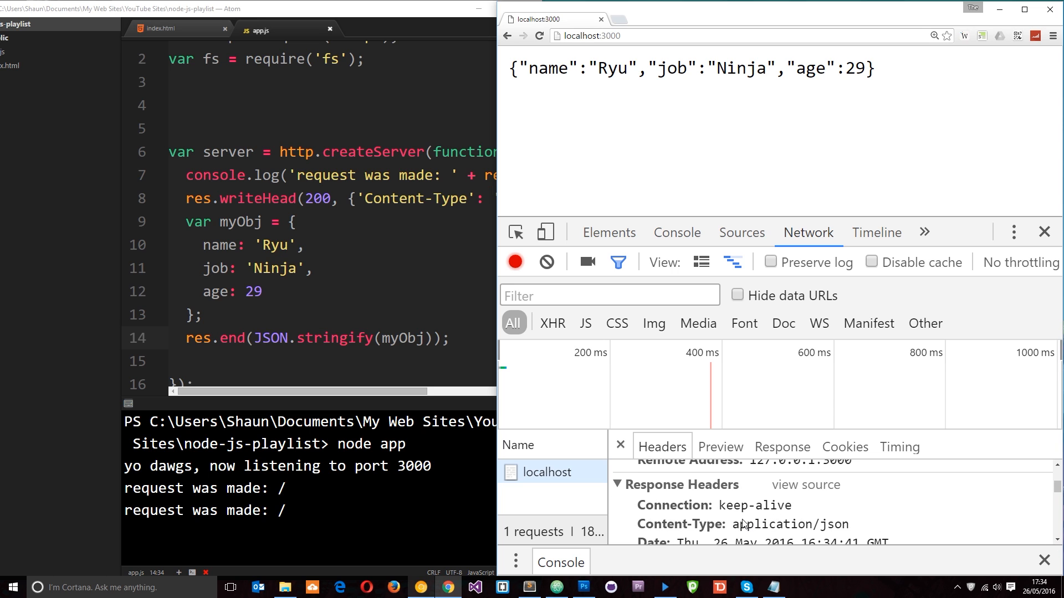
{"action": "mouse_move", "coordinate": [815, 541]}
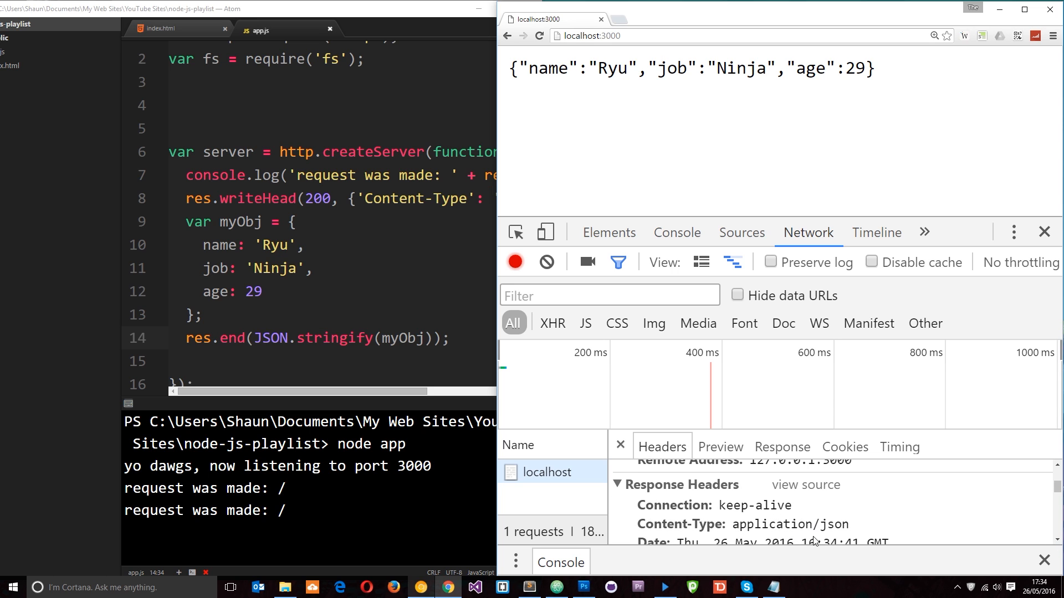
{"action": "mouse_move", "coordinate": [764, 514]}
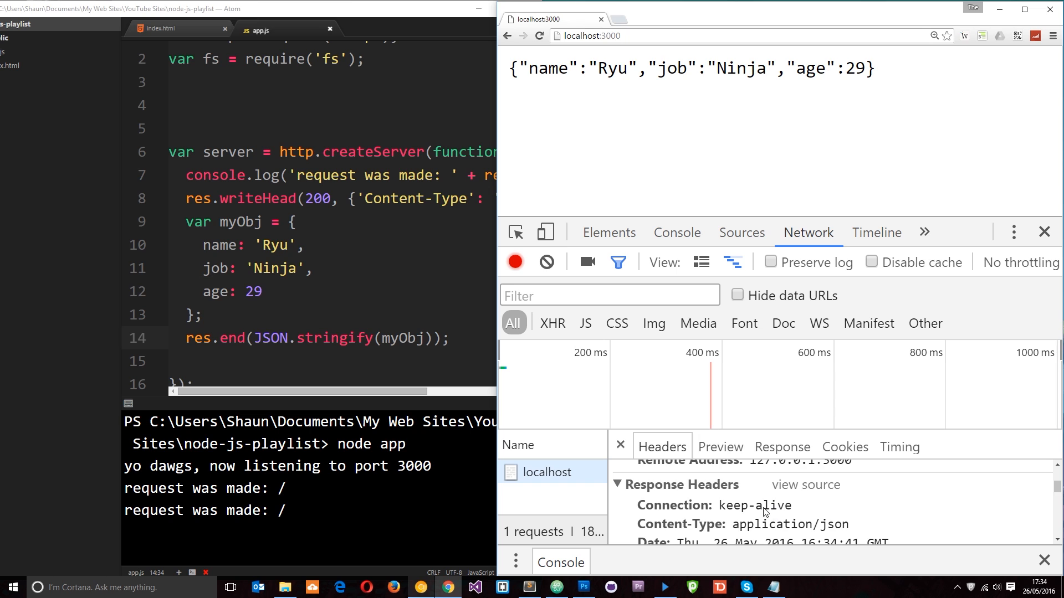
{"action": "left_click", "coordinate": [720, 447]}
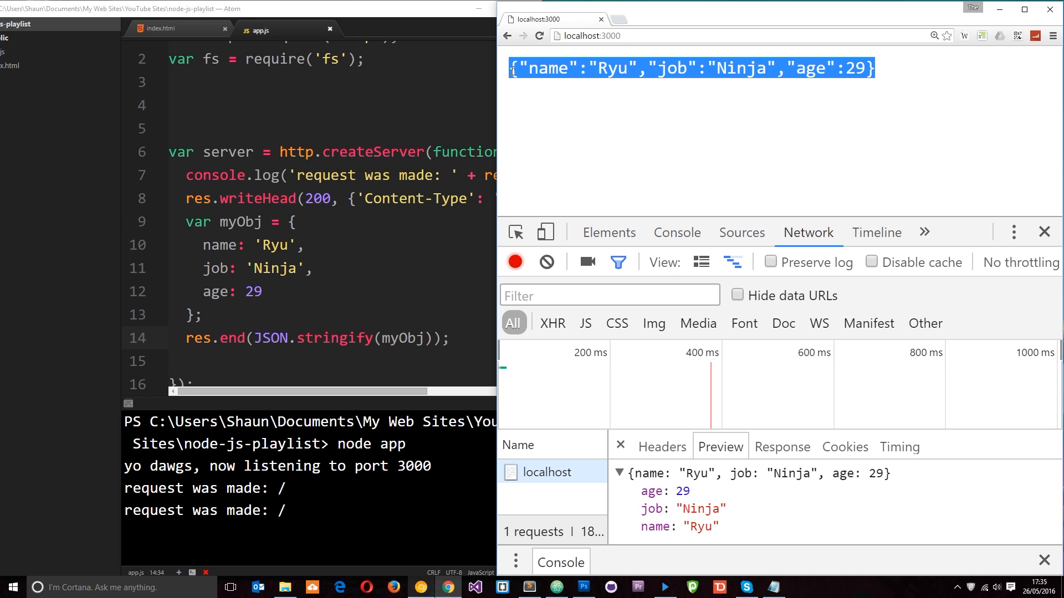
{"action": "mouse_move", "coordinate": [550, 136]}
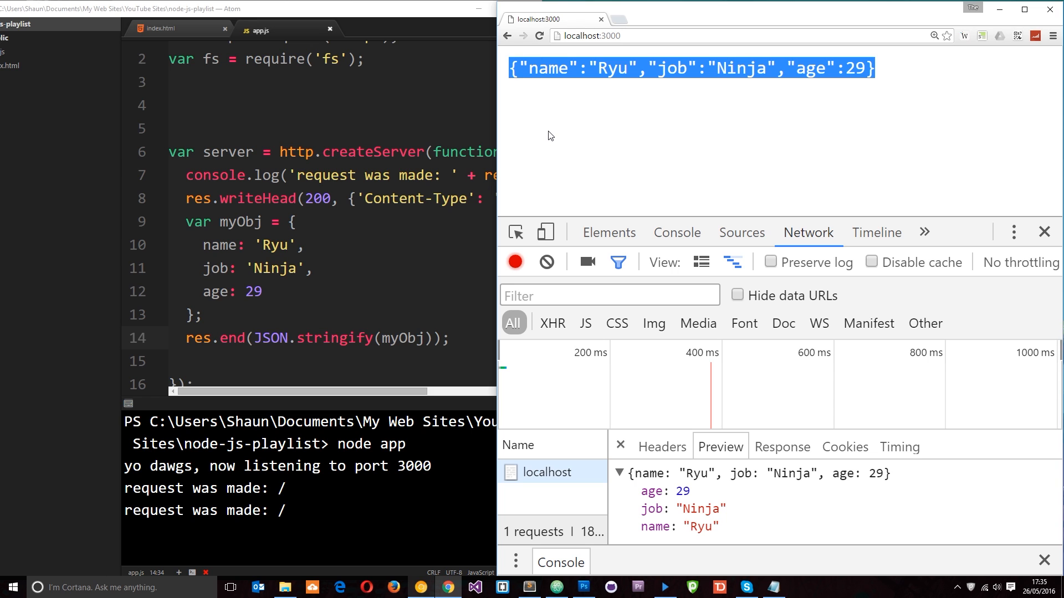
{"action": "left_click", "coordinate": [620, 120]}
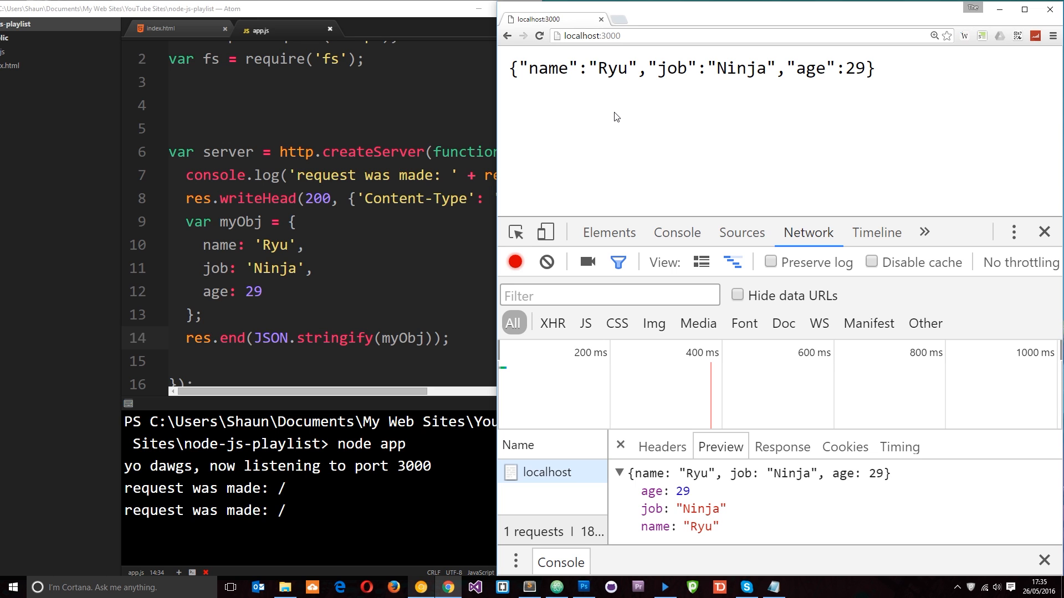
{"action": "mouse_move", "coordinate": [629, 332]}
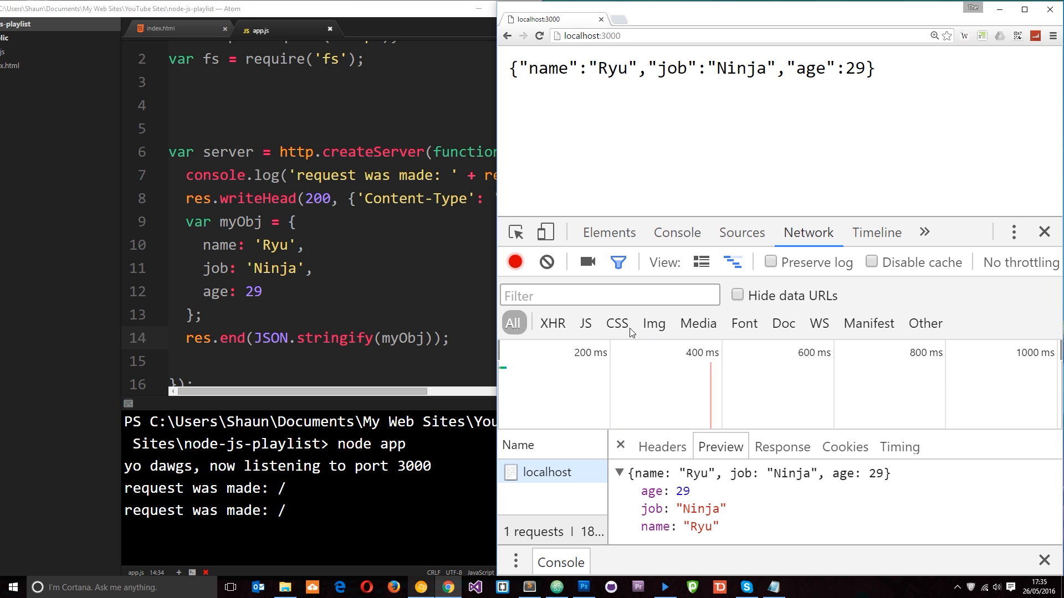
{"action": "mouse_move", "coordinate": [771, 263]}
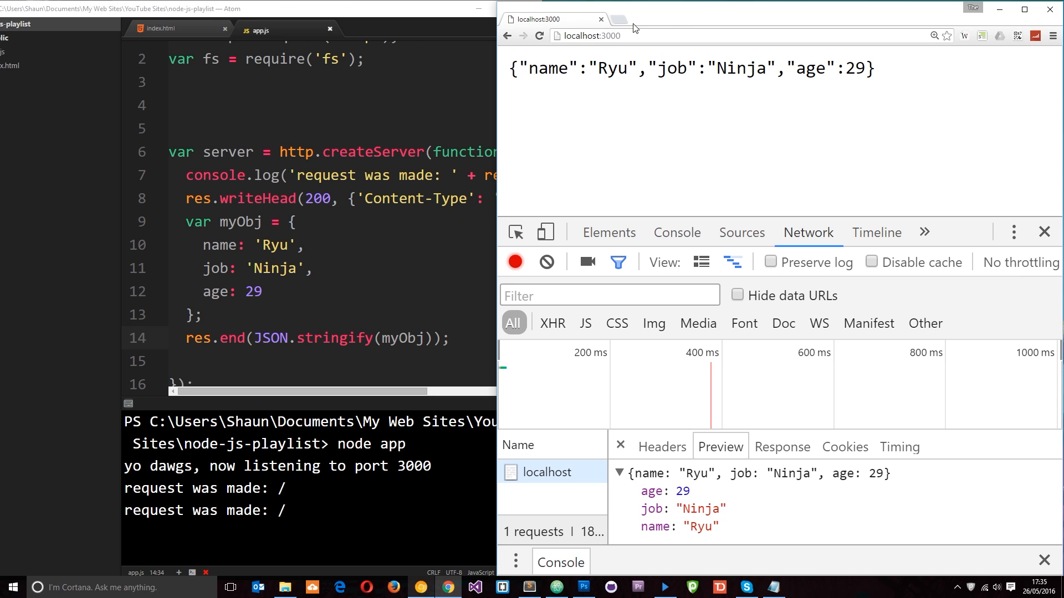
{"action": "left_click", "coordinate": [588, 36]}
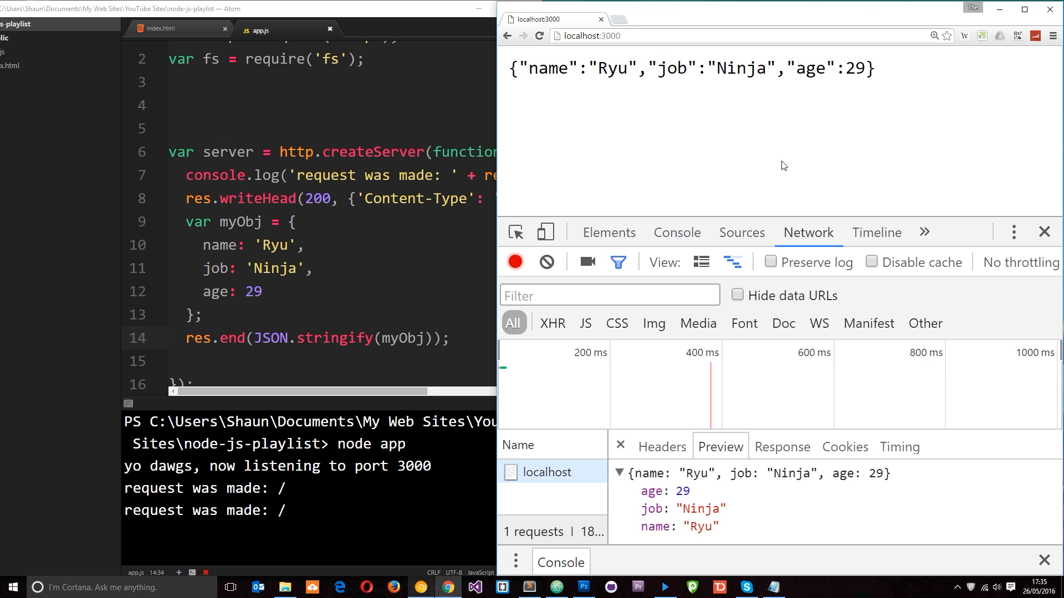
Step: Load localhost:3000/api/ninjas from the address bar and see the same Ryu JSON
{"action": "left_click", "coordinate": [591, 36]}
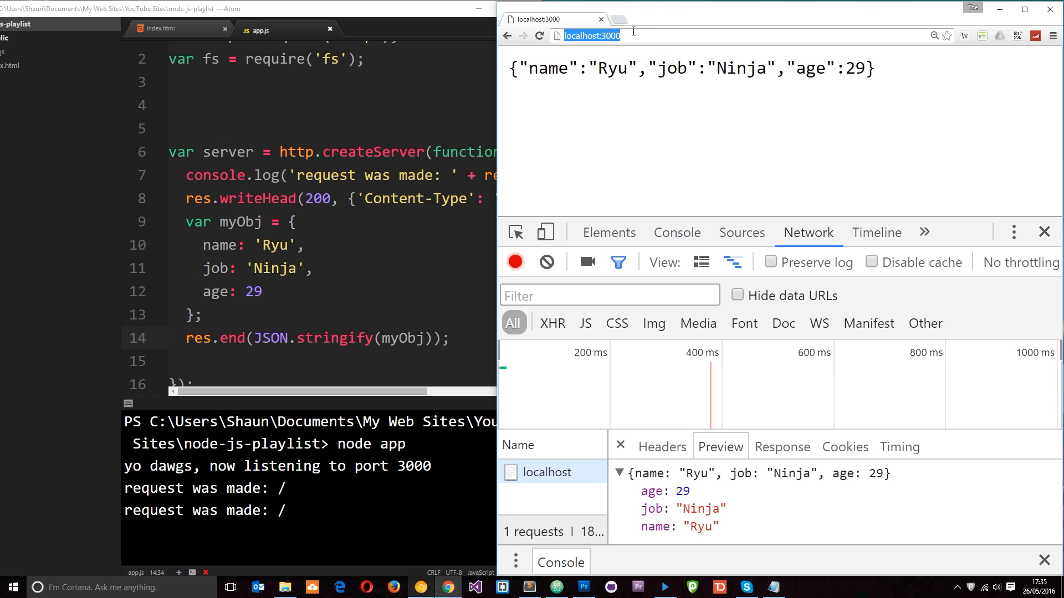
{"action": "type", "text": "/a"}
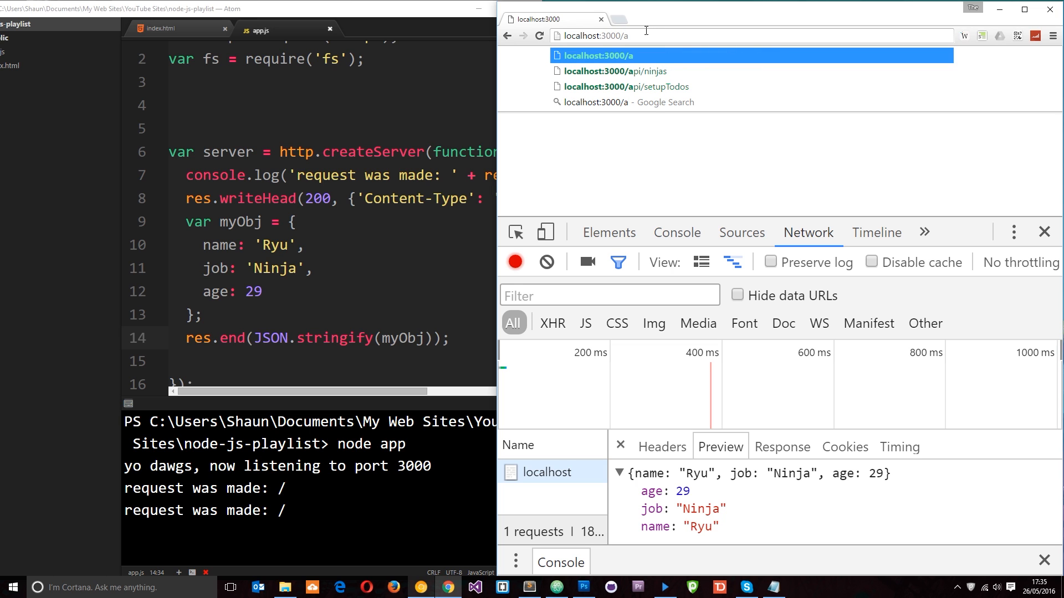
{"action": "left_click", "coordinate": [633, 71]}
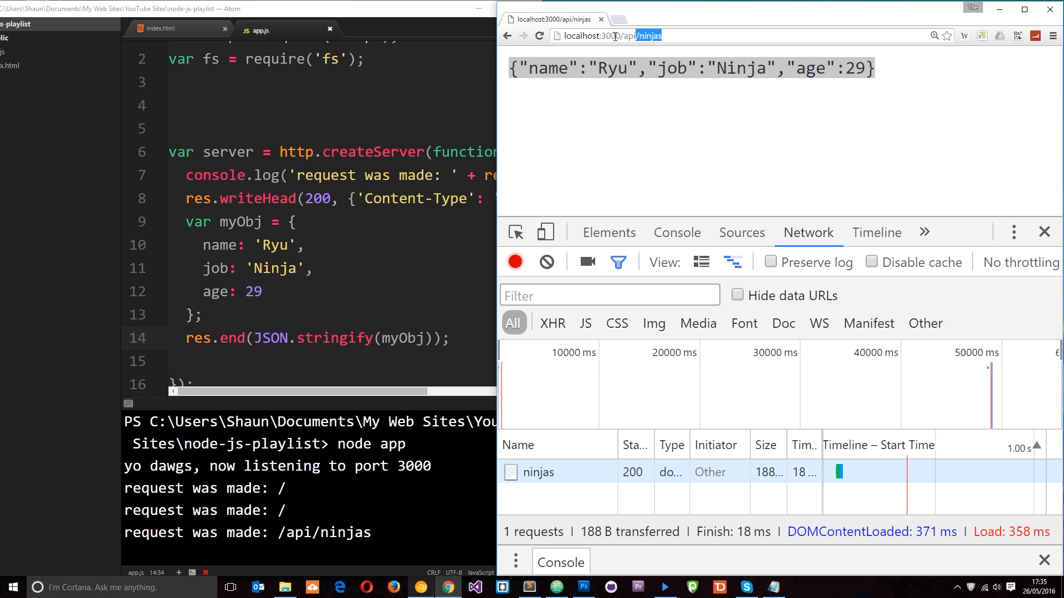
{"action": "left_click", "coordinate": [611, 36]}
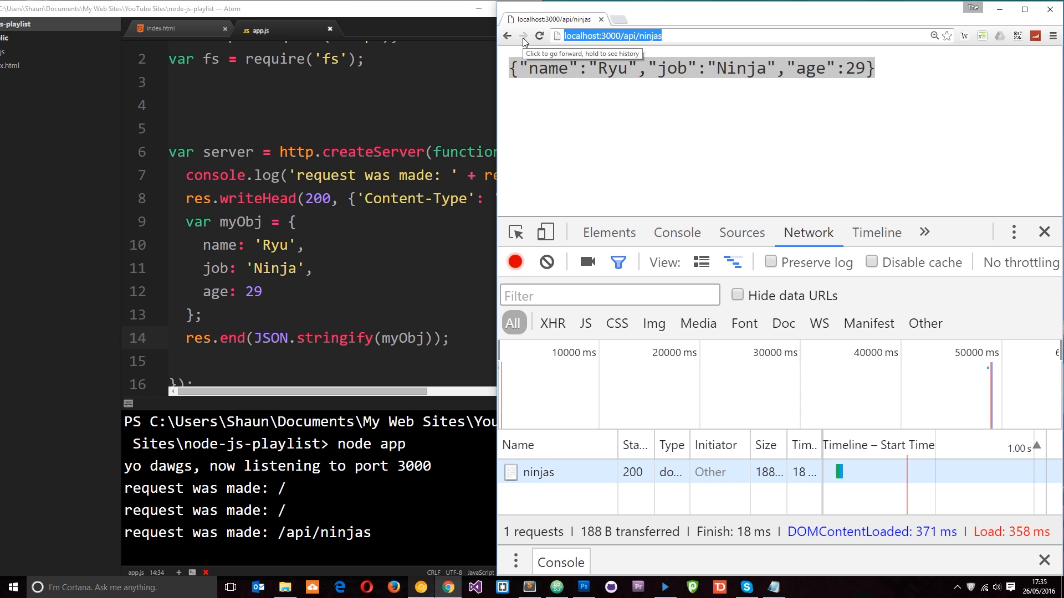
{"action": "mouse_move", "coordinate": [925, 68]}
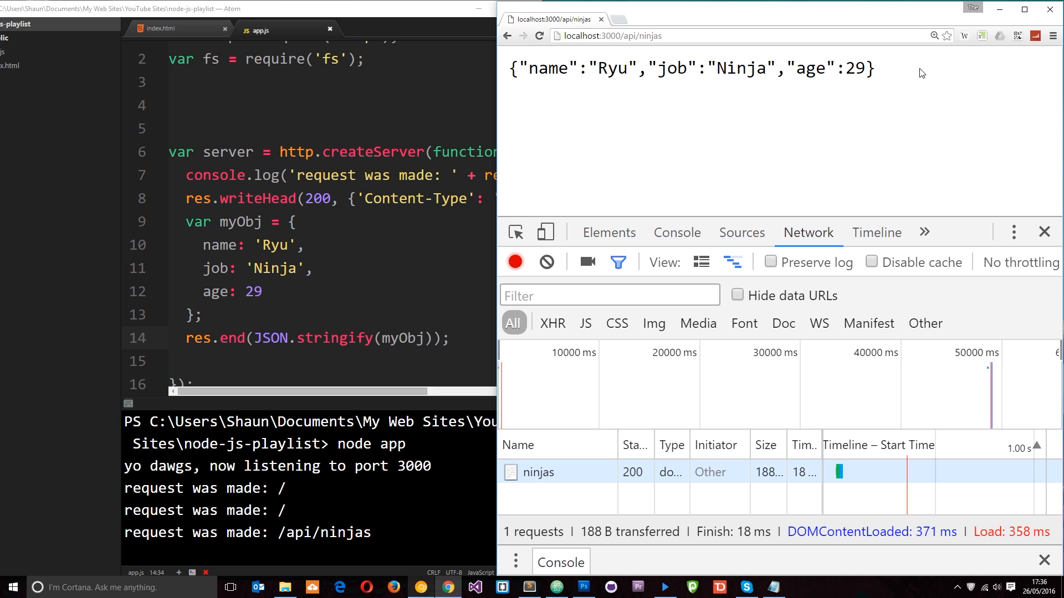
{"action": "mouse_move", "coordinate": [945, 73]}
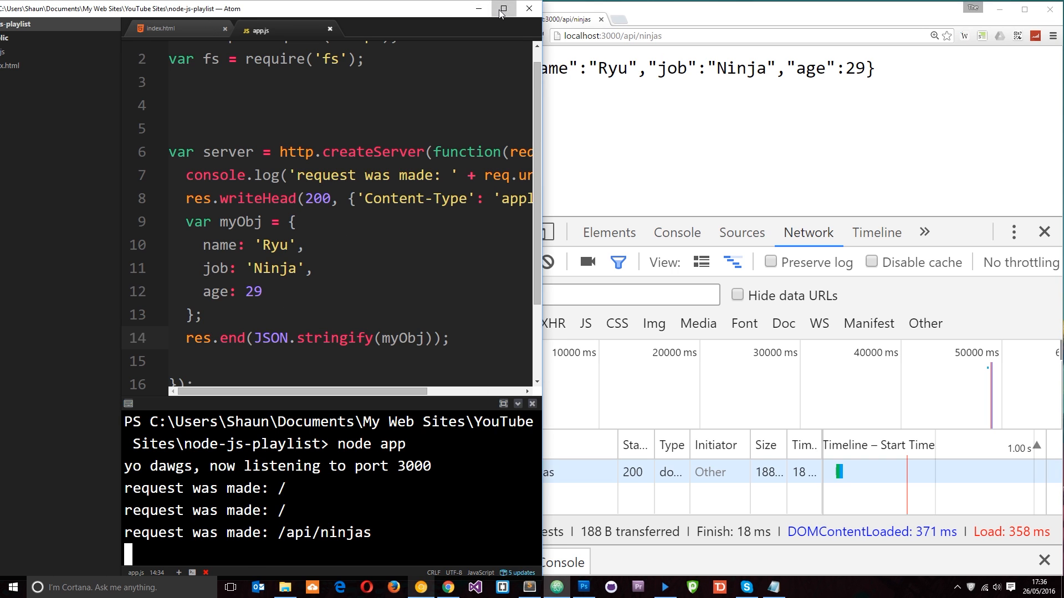
Step: Maximize Atom so app.js and the terminal request log fill the screen
{"action": "left_click", "coordinate": [502, 8]}
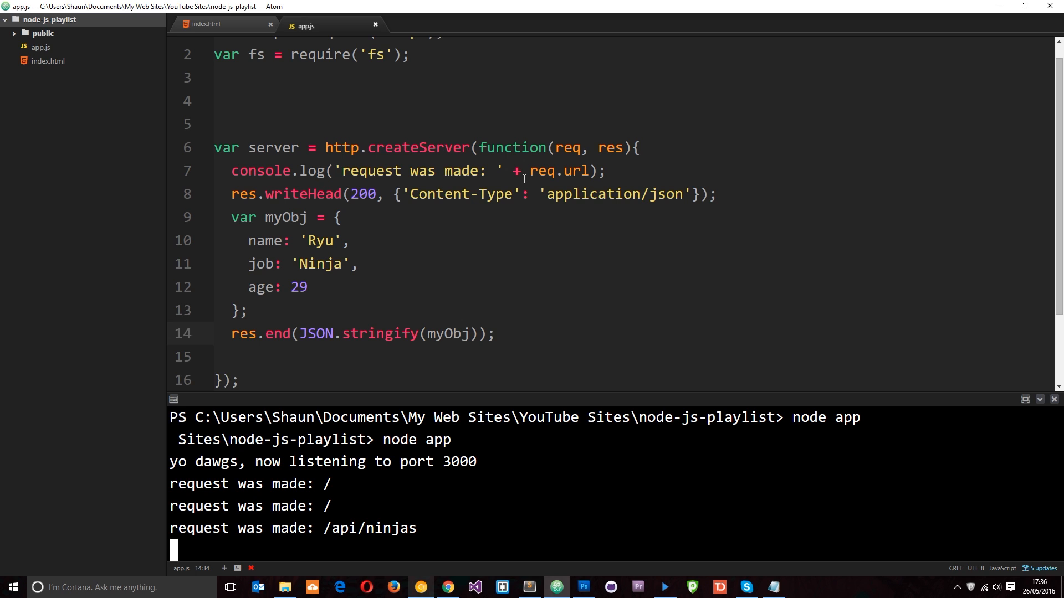